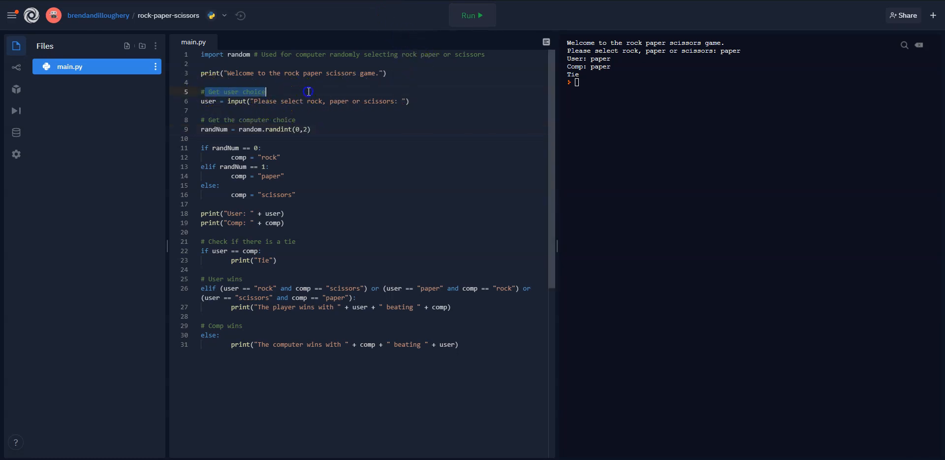
Step: Add a def getUserChoice(): function header at the top of main.py
{"action": "left_click_drag", "start_coordinate": [308, 91], "coordinate": [336, 185]}
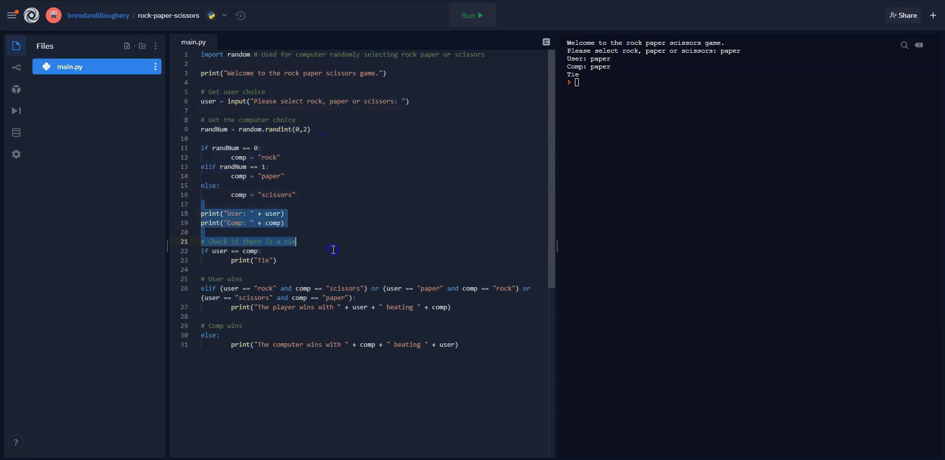
{"action": "left_click", "coordinate": [394, 280]}
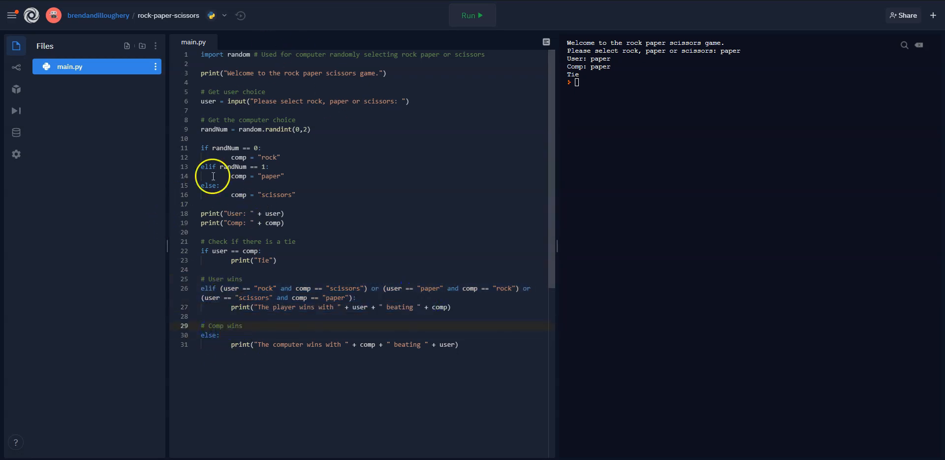
{"action": "mouse_move", "coordinate": [312, 73]}
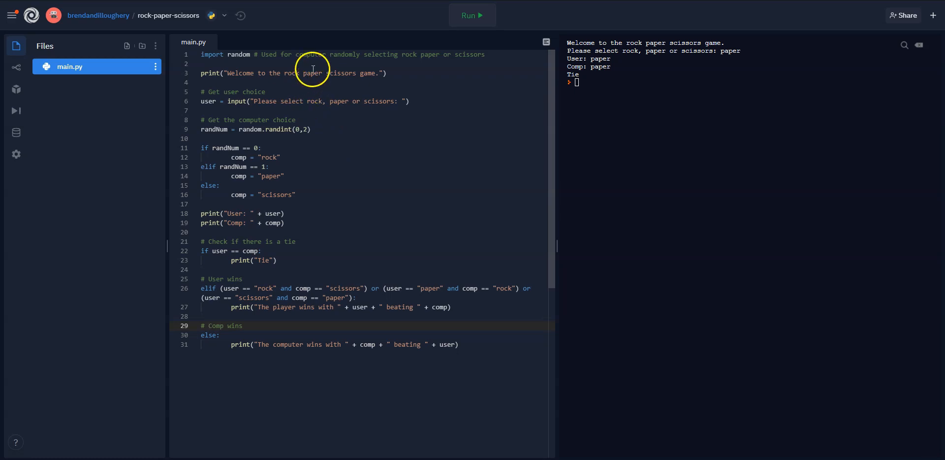
{"action": "type", "text": "def"}
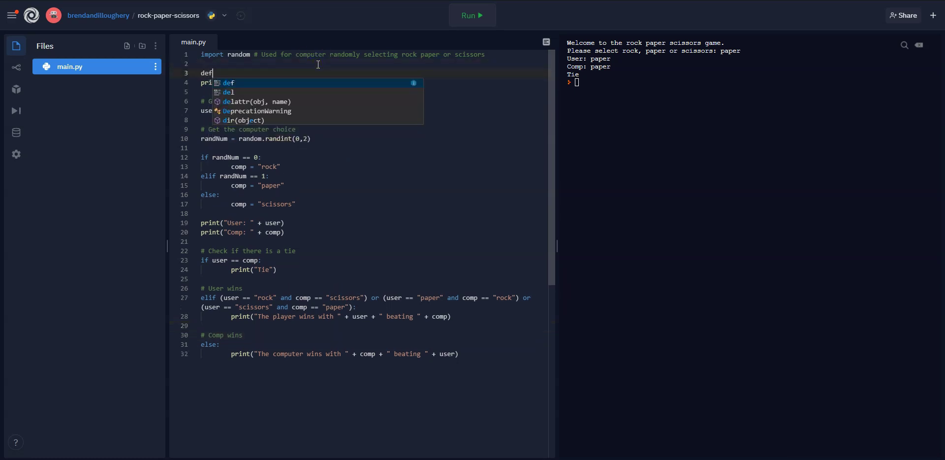
{"action": "type", "text": "getUserI"}
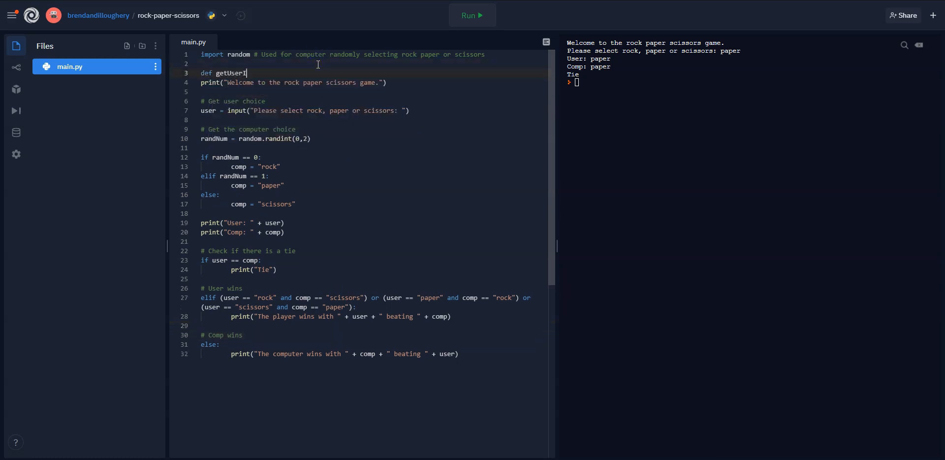
{"action": "type", "text": "Choice"}
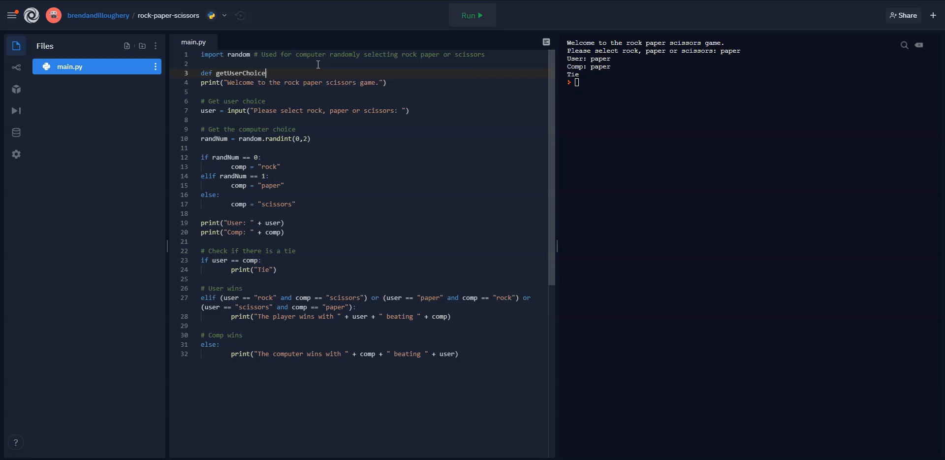
{"action": "type", "text": "():"}
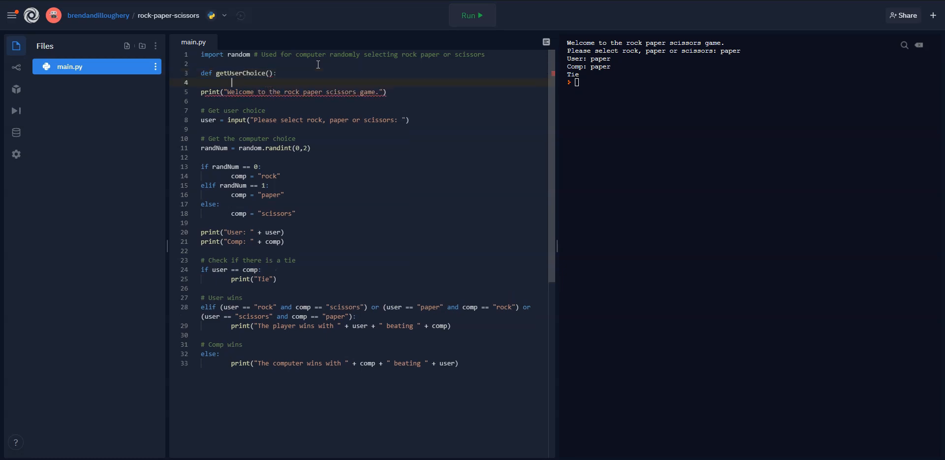
{"action": "mouse_move", "coordinate": [417, 129]}
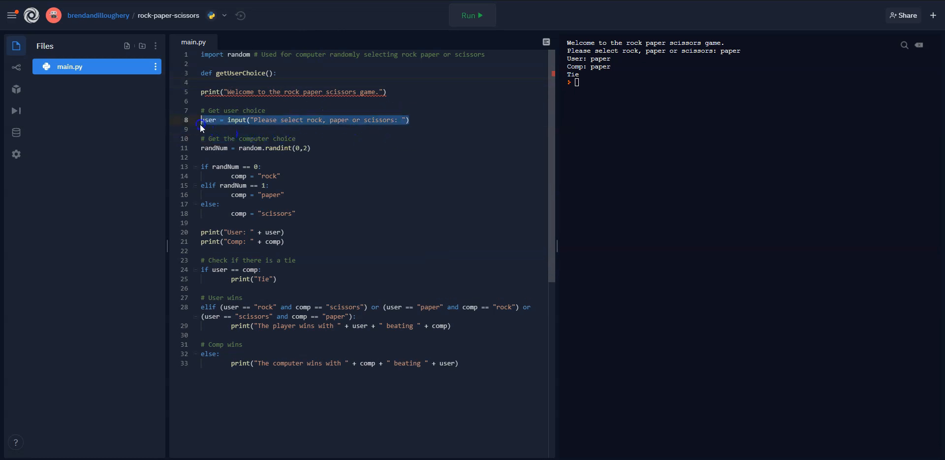
Step: Move the _user input line inside getUserChoice and the welcome print below the function
{"action": "key", "text": "Delete"}
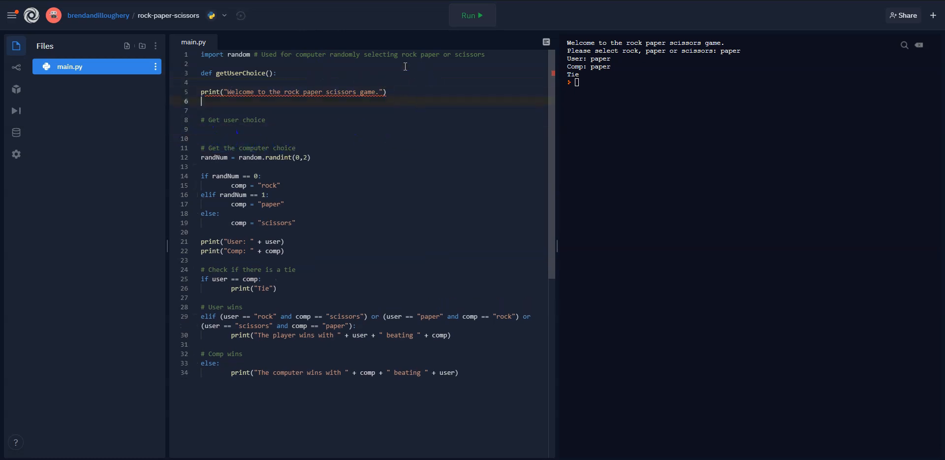
{"action": "type", "text": "user = input(\"Please select rock, paper or scissors: \")"}
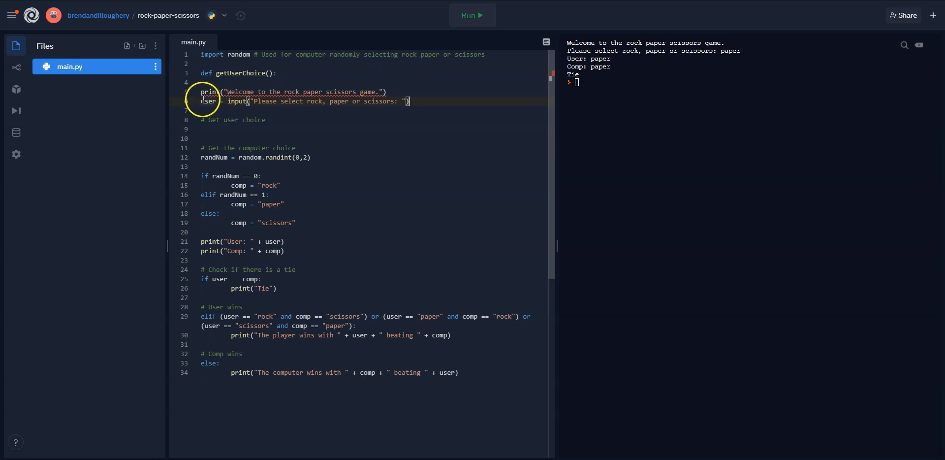
{"action": "left_click", "coordinate": [202, 101]}
{"action": "type", "text": "_"}
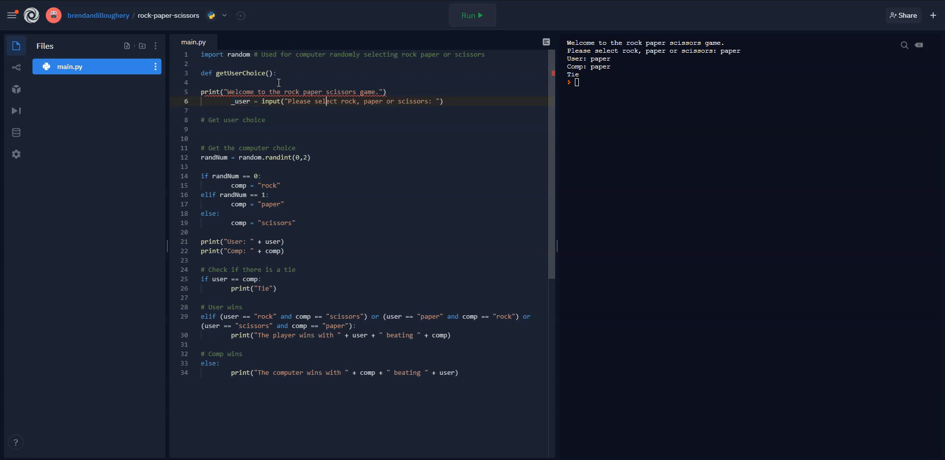
{"action": "mouse_move", "coordinate": [389, 80]}
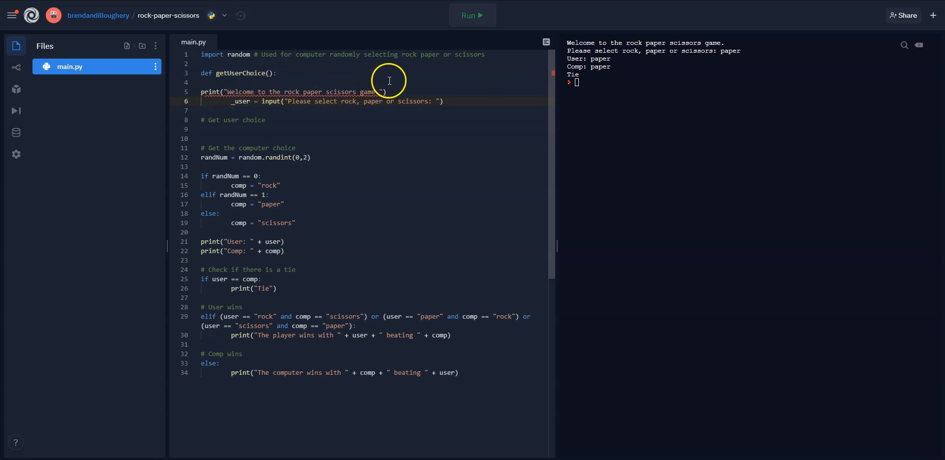
{"action": "key", "text": "Delete"}
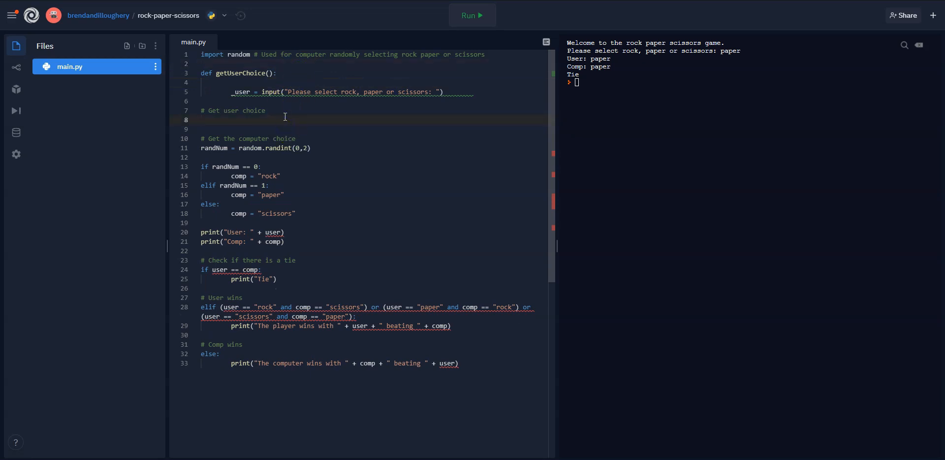
{"action": "key", "text": "Enter"}
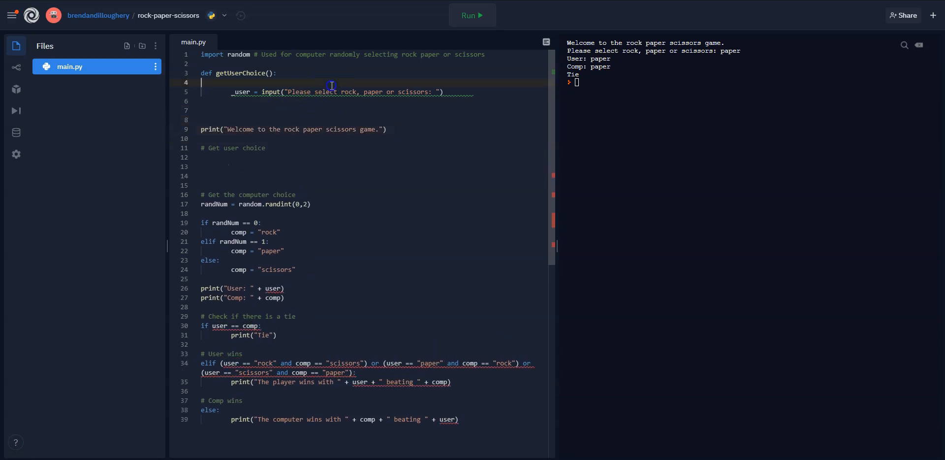
Step: Add a while loop running while _user != "rock", "paper" and "scissors"
{"action": "key", "text": "Backspace"}
{"action": "type", "text": "wjo"}
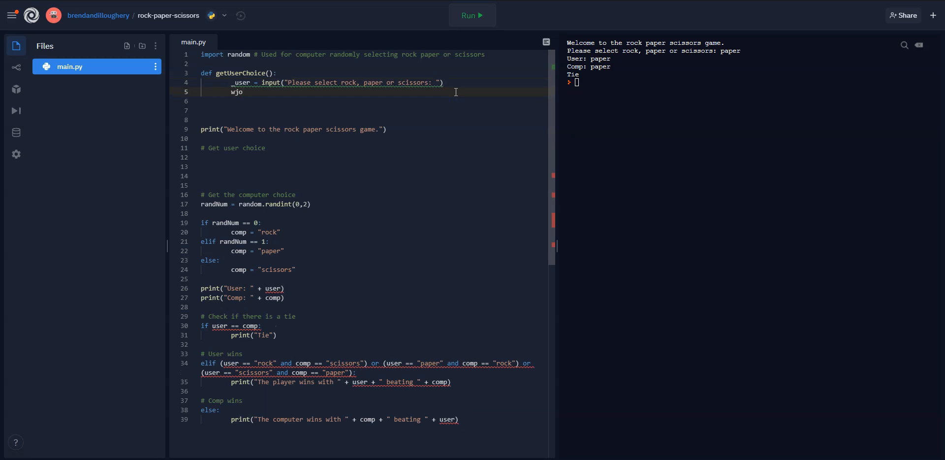
{"action": "type", "text": "while"}
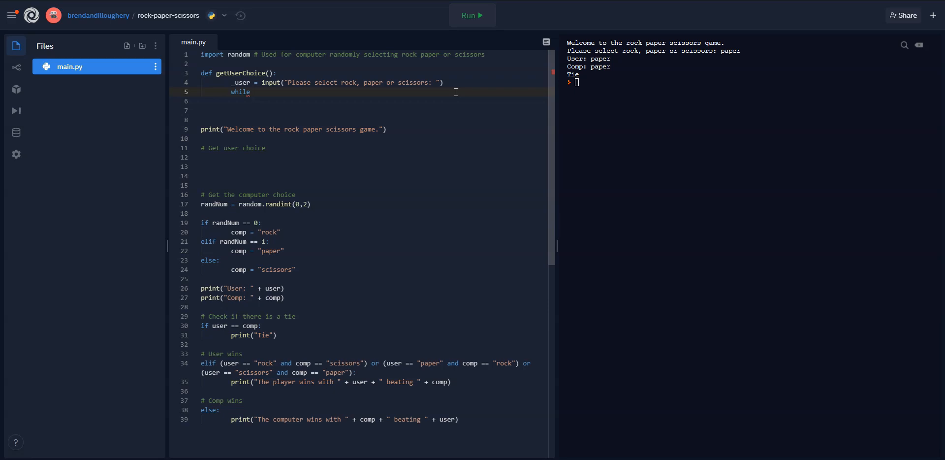
{"action": "type", "text": "_user !="}
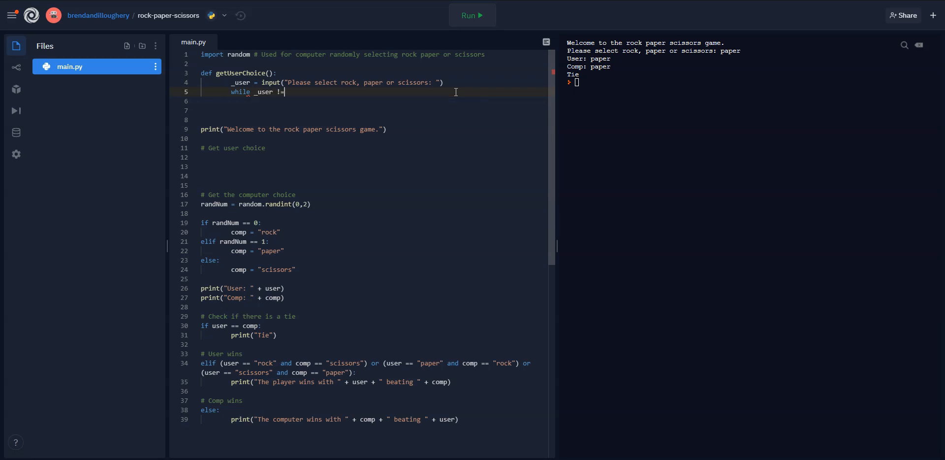
{"action": "type", "text": "\"rock\""}
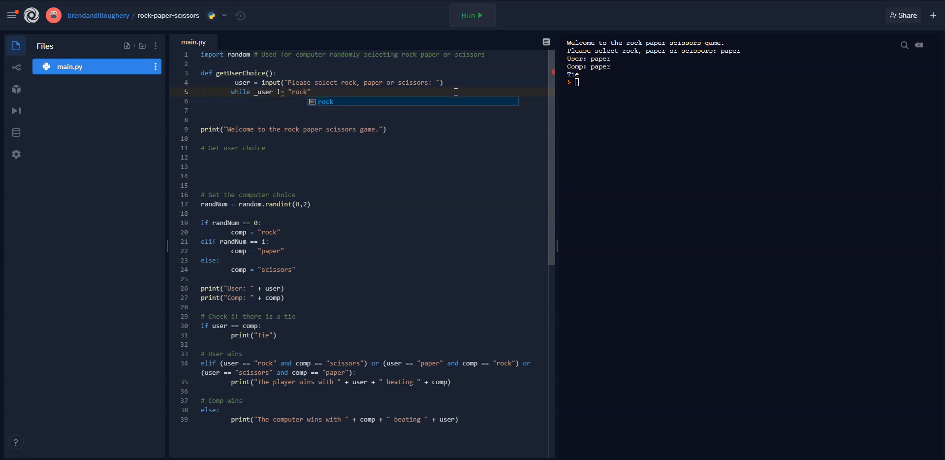
{"action": "type", "text": "and"}
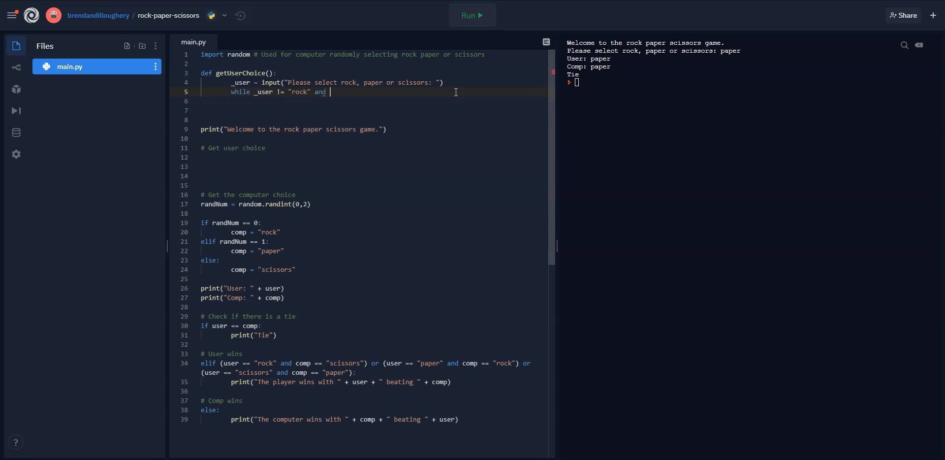
{"action": "type", "text": "_user"}
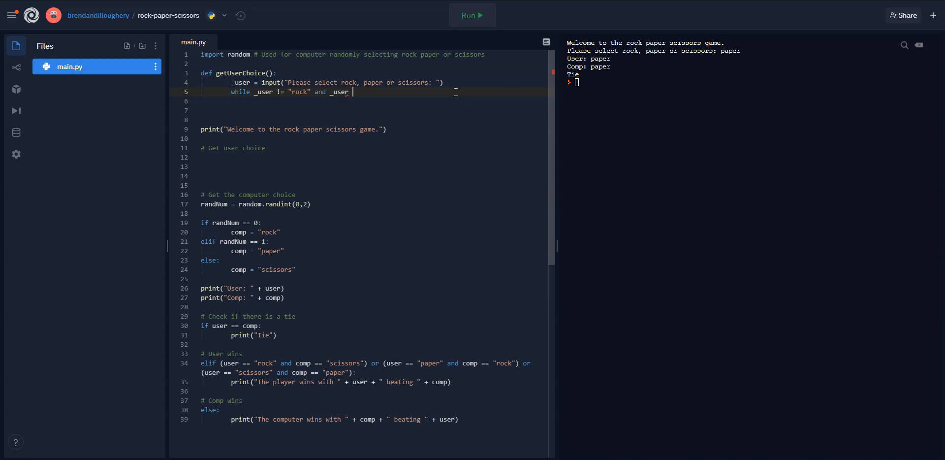
{"action": "type", "text": "!=\"paper"}
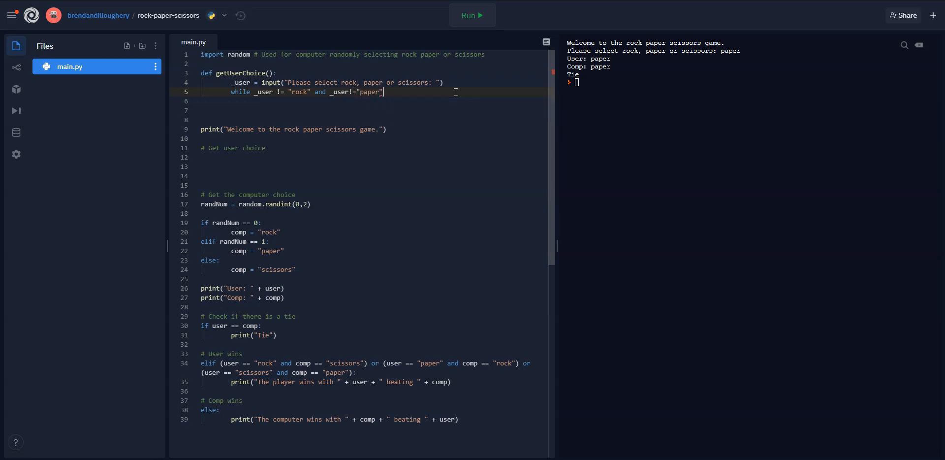
{"action": "type", "text": "and \""}
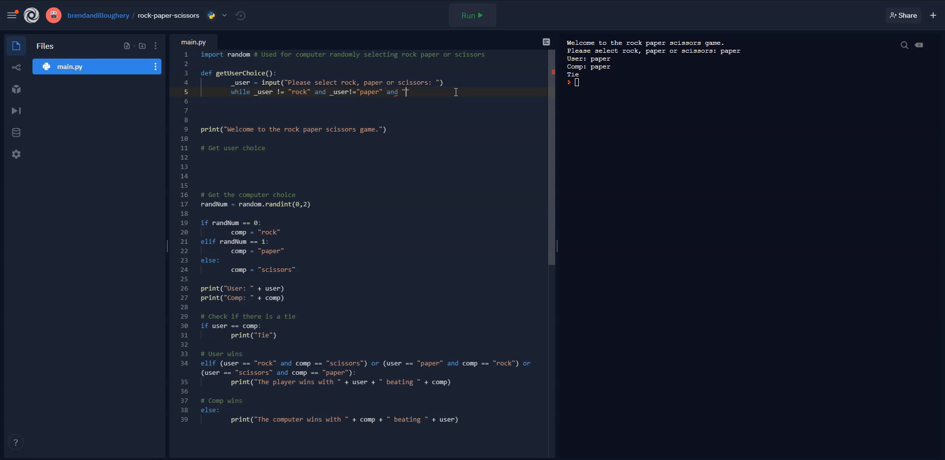
{"action": "type", "text": "_user!="}
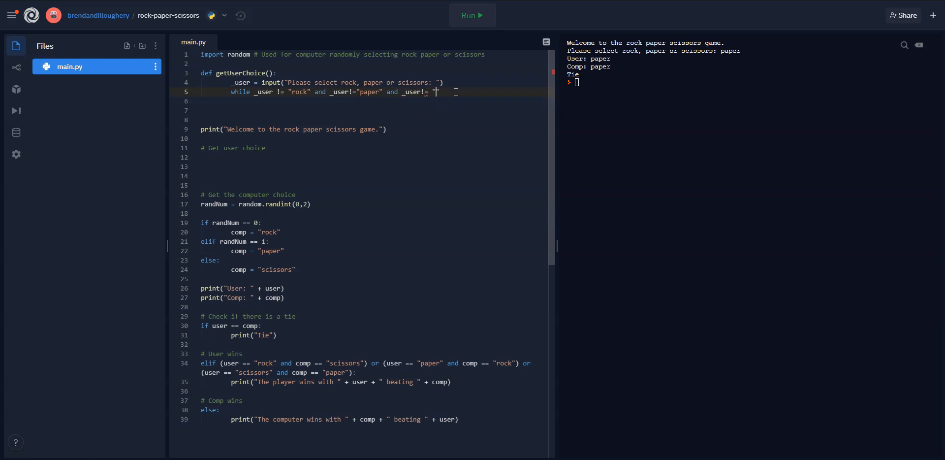
{"action": "type", "text": "scissors:\""}
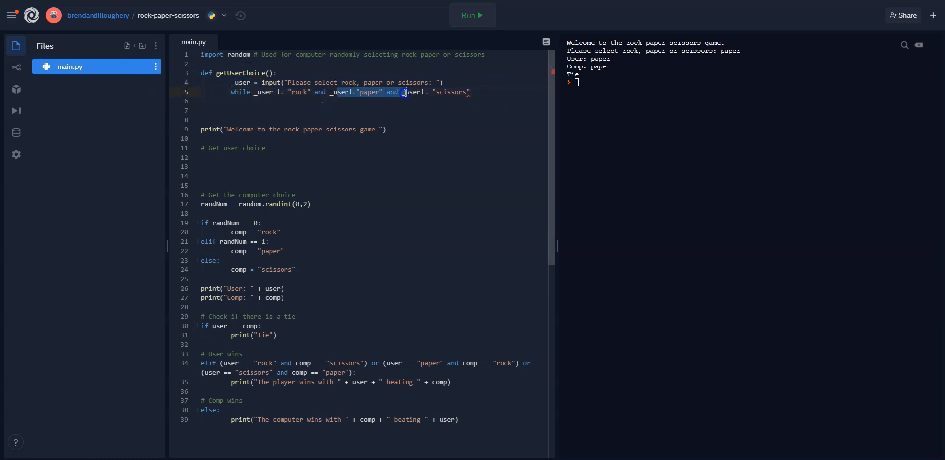
Step: Inside the loop, print an invalid-selection warning and re-prompt for input, then return _user
{"action": "left_click", "coordinate": [476, 97]}
{"action": "type", "text": "print(\""}
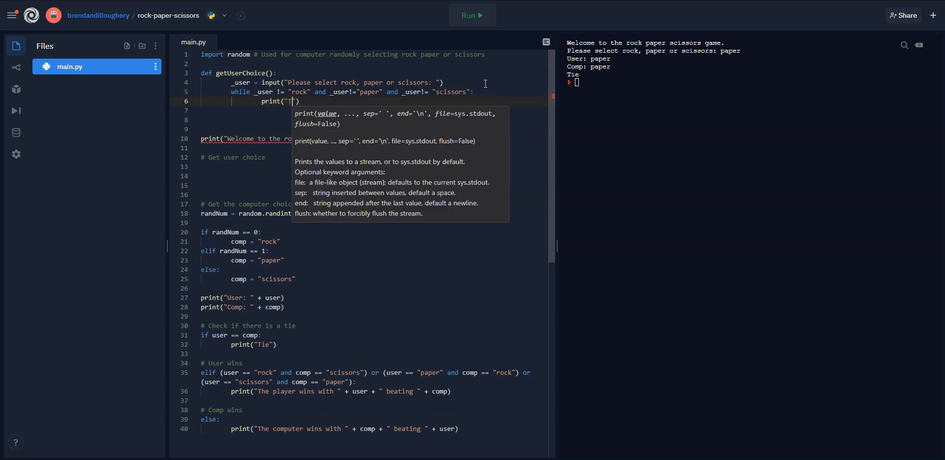
{"action": "type", "text": "That was not a valid selection. Case and spelling matters."}
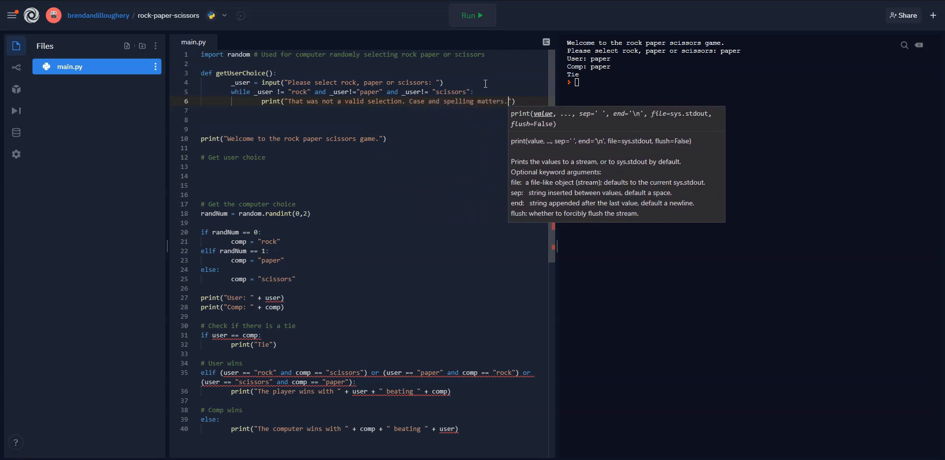
{"action": "left_click", "coordinate": [232, 91]}
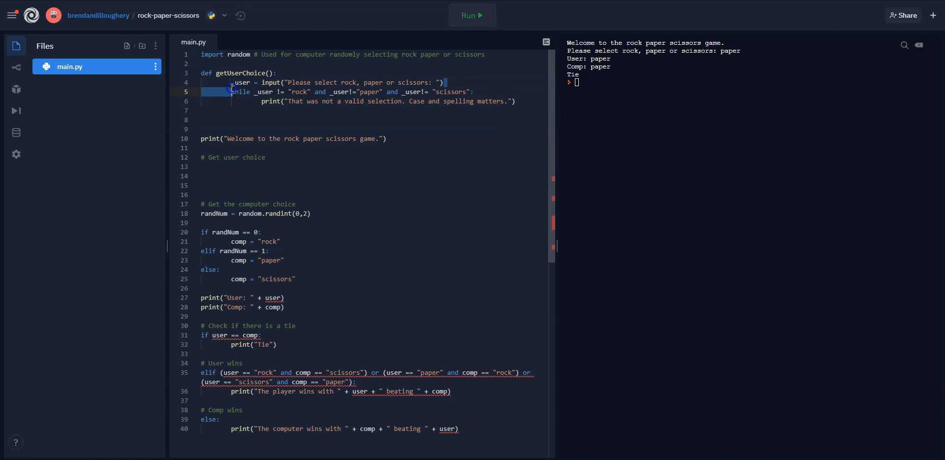
{"action": "left_click", "coordinate": [288, 111]}
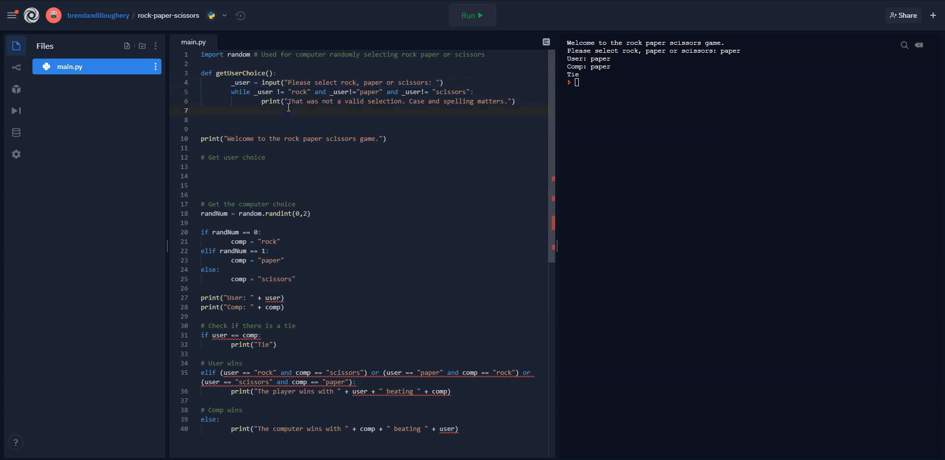
{"action": "type", "text": "_user = input(\"Please select rock, paper or scissors: \")"}
{"action": "type", "text": "retur"}
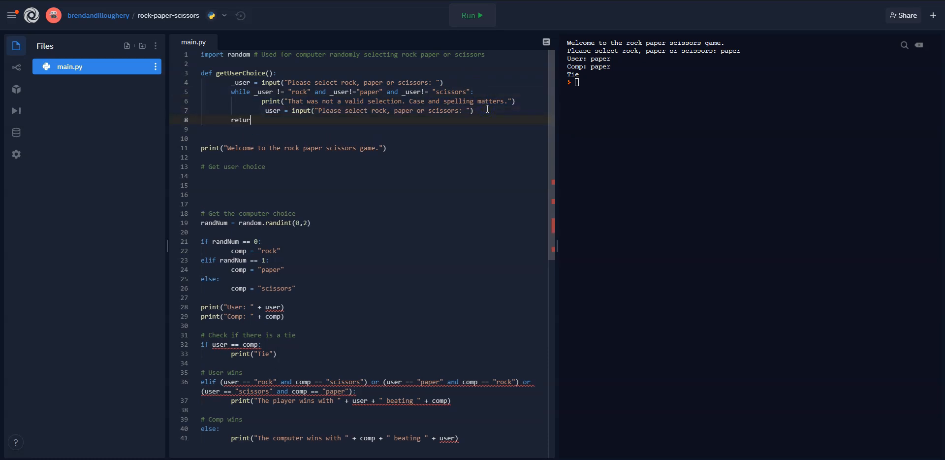
{"action": "type", "text": "_user"}
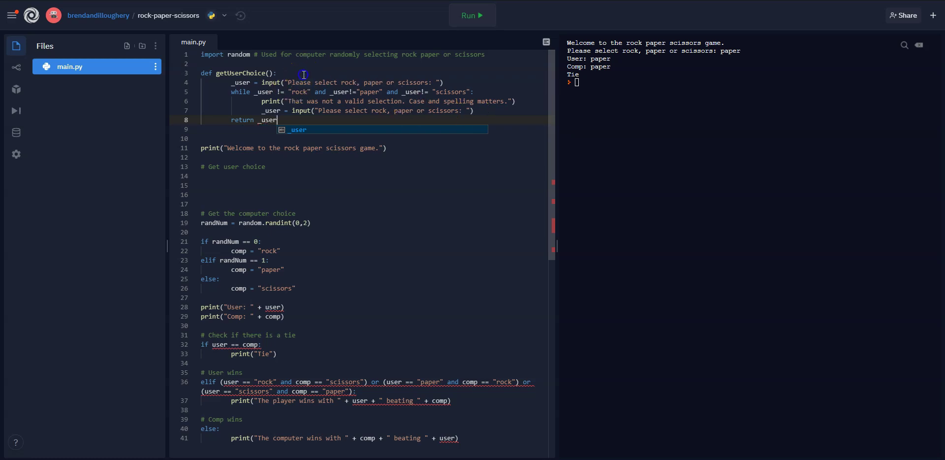
{"action": "left_click", "coordinate": [252, 176]}
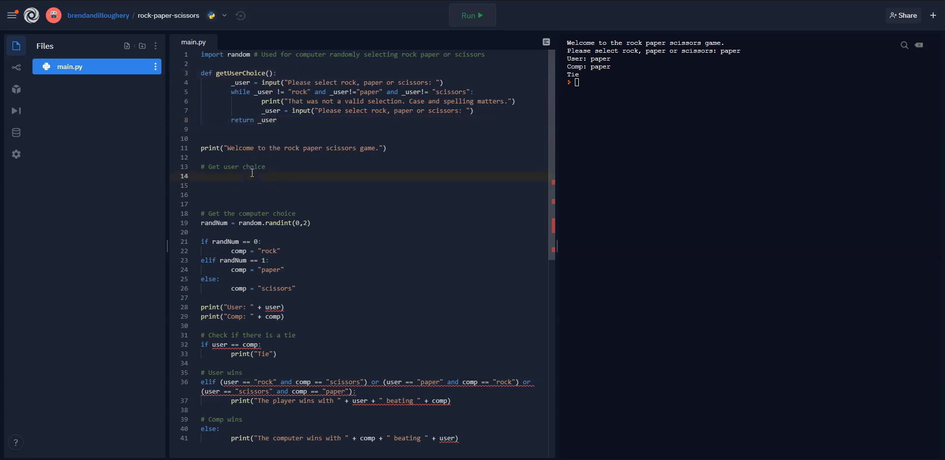
Step: Set user = getUserChoice() and add a '# Greet the player' comment above the welcome print
{"action": "type", "text": "user = getUserChoice"}
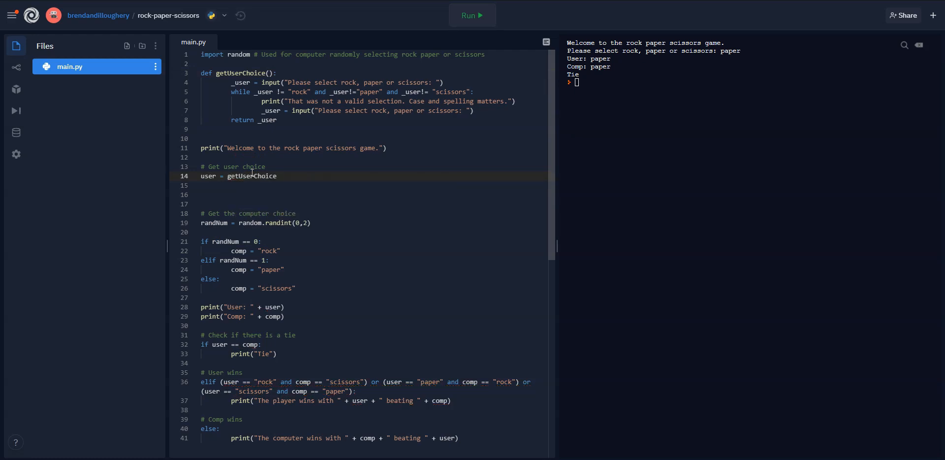
{"action": "type", "text": "()"}
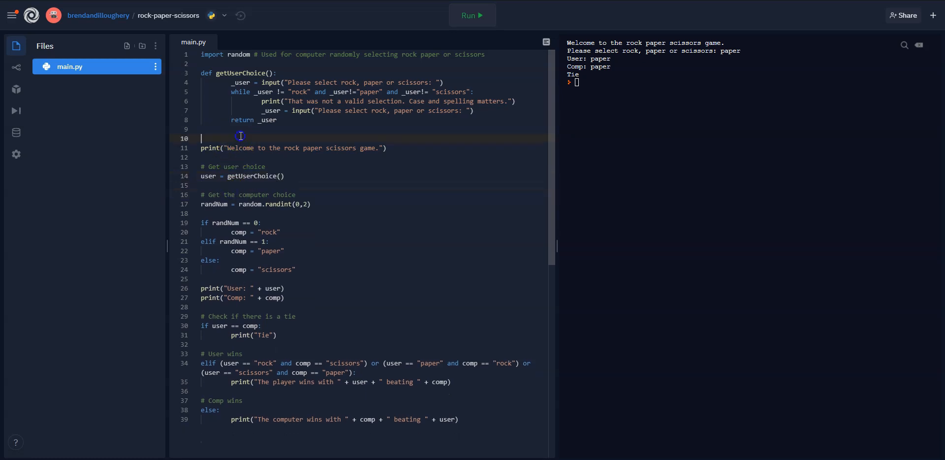
{"action": "type", "text": "# Greet the player"}
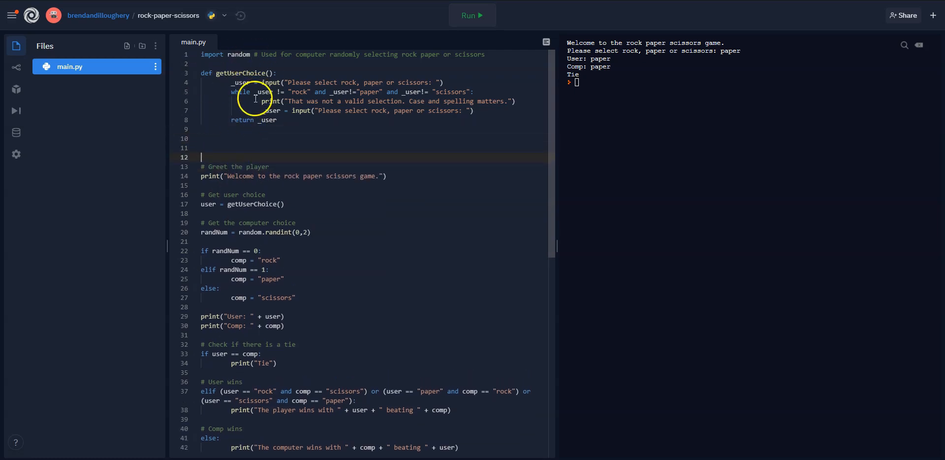
{"action": "scroll", "scroll_direction": "down", "scroll_amount": 3}
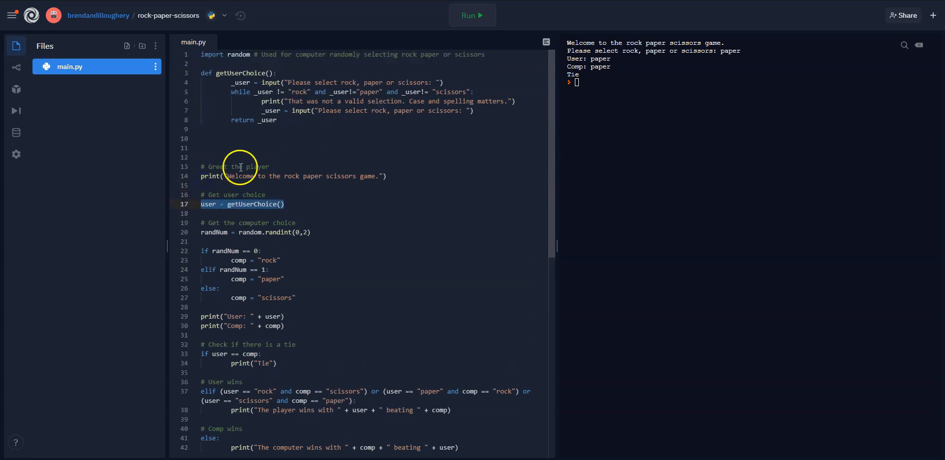
{"action": "left_click", "coordinate": [439, 83]}
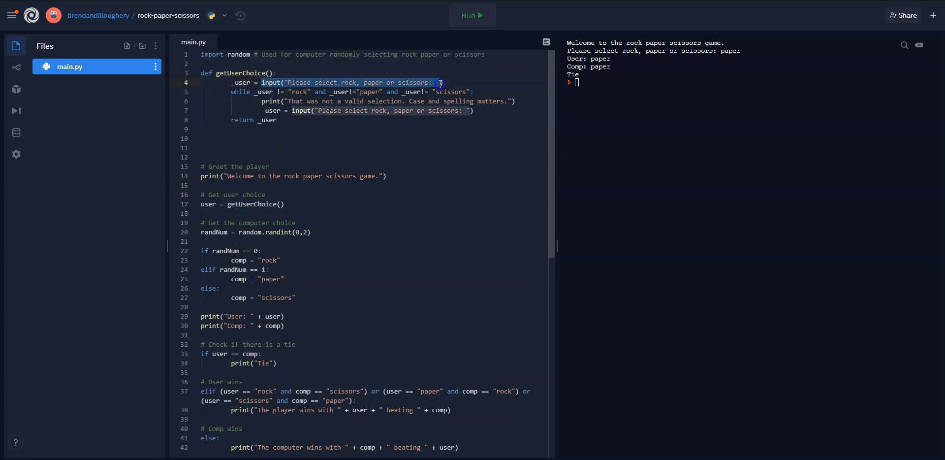
{"action": "left_click_drag", "start_coordinate": [440, 83], "coordinate": [290, 129]}
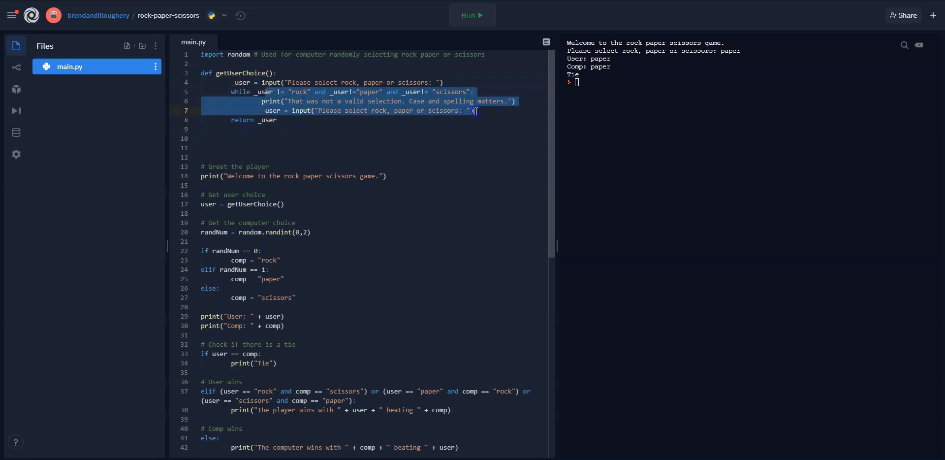
Step: Run the game and enter the invalid choice 'sdfjok' to test input validation
{"action": "left_click", "coordinate": [472, 15]}
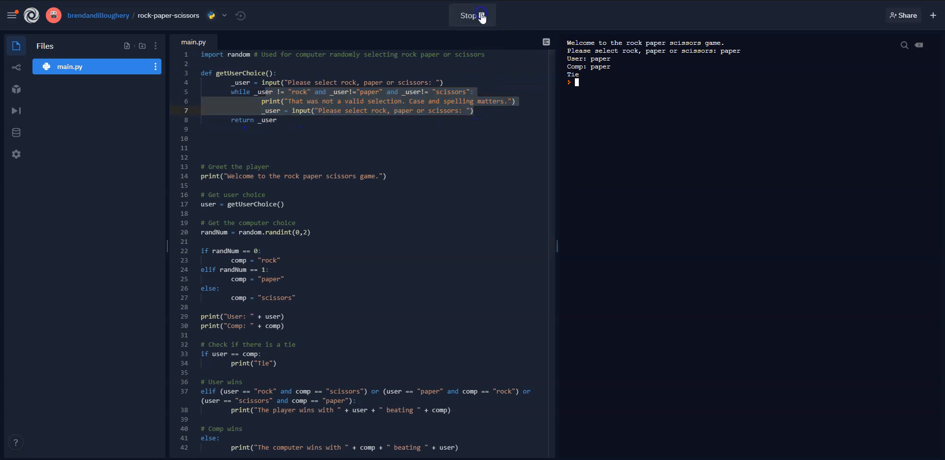
{"action": "type", "text": "sdfjok"}
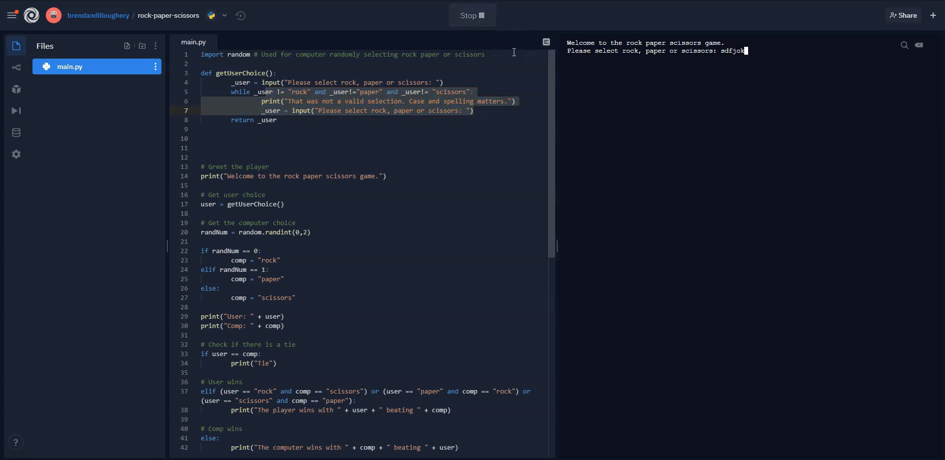
{"action": "key", "text": "Return"}
{"action": "type", "text": "rock"}
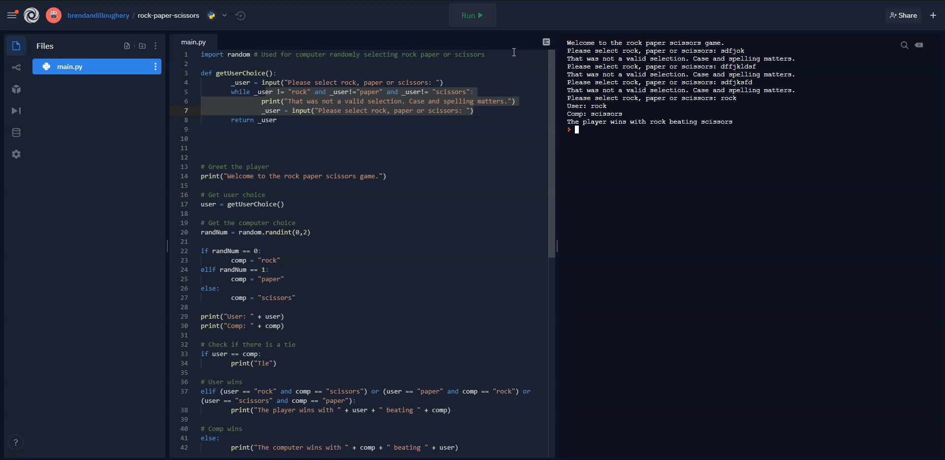
{"action": "scroll", "scroll_direction": "down", "scroll_amount": 3}
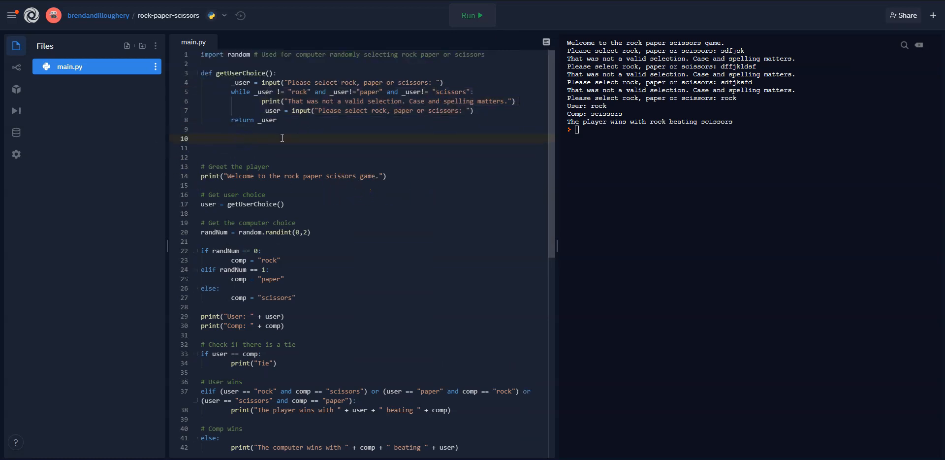
Step: Define getCompChoice() with randNum = random.randint(0,2), returning rock, paper or scissors
{"action": "type", "text": "def getComp"}
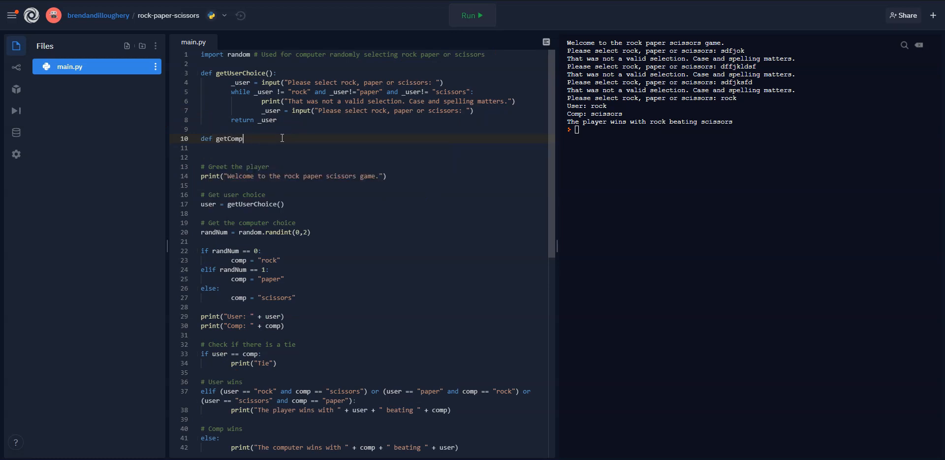
{"action": "type", "text": "Choice()"}
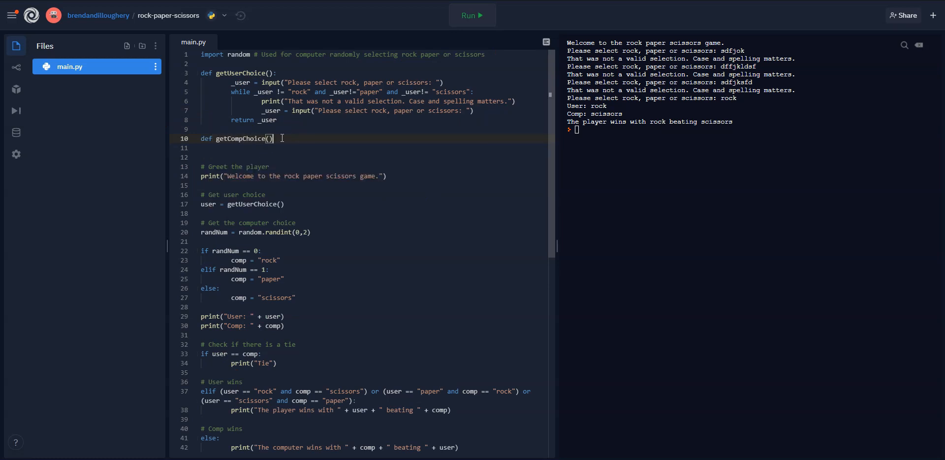
{"action": "scroll", "scroll_direction": "down", "scroll_amount": 3}
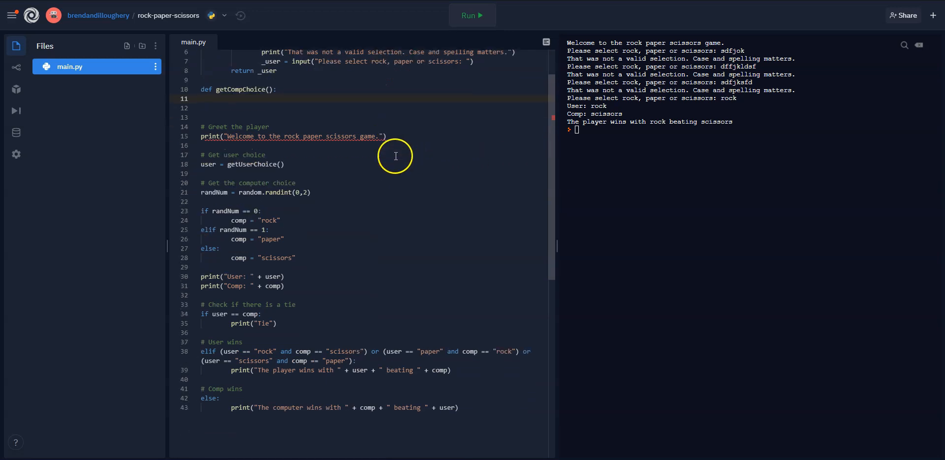
{"action": "scroll", "scroll_direction": "up", "scroll_amount": 3}
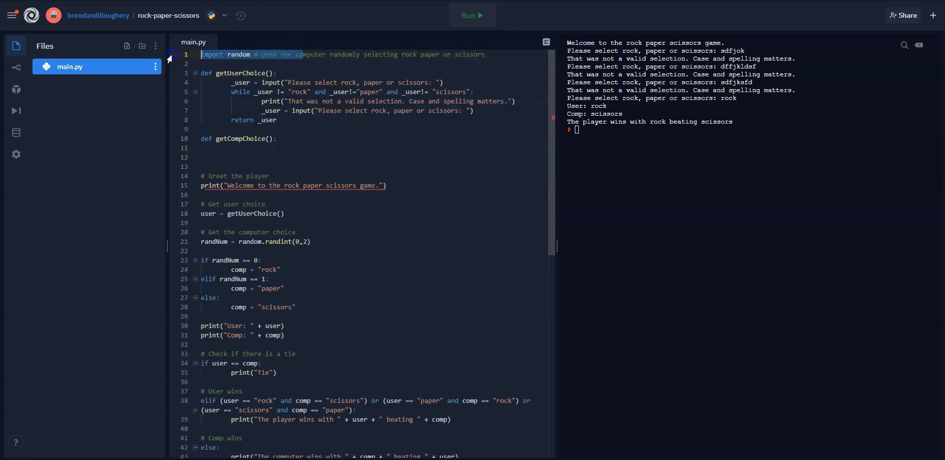
{"action": "scroll", "scroll_direction": "down", "scroll_amount": 3}
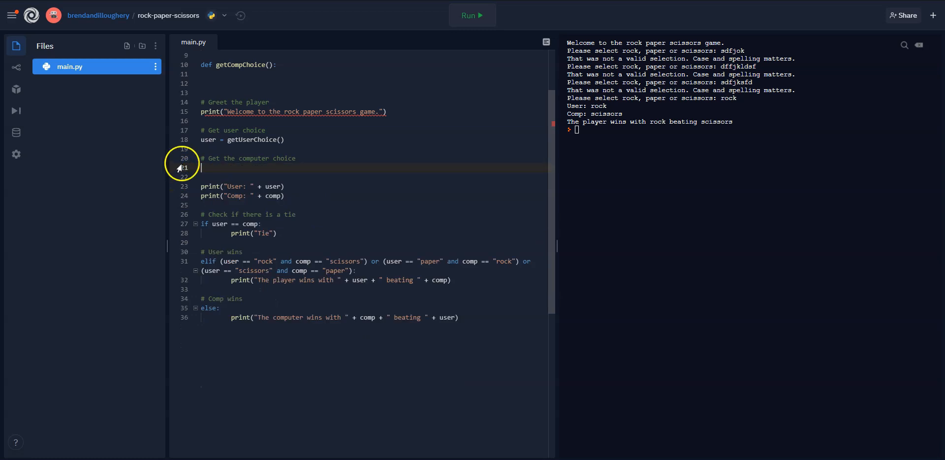
{"action": "scroll", "scroll_direction": "up", "scroll_amount": 3}
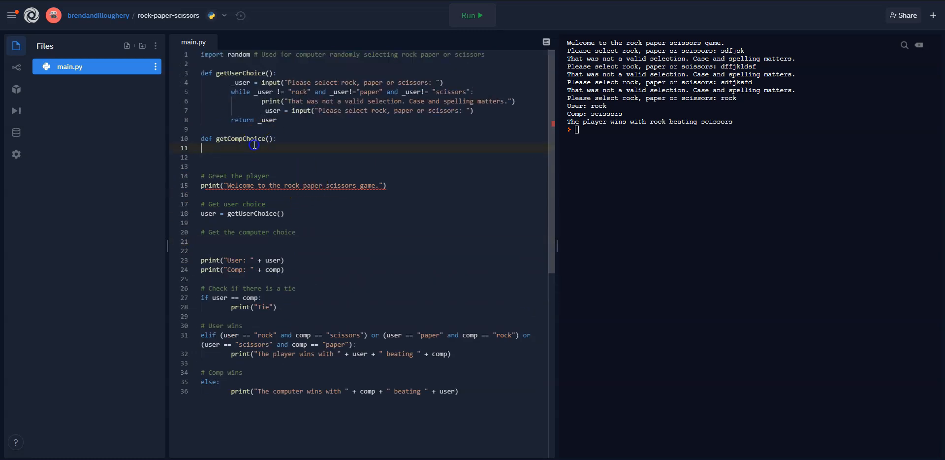
{"action": "type", "text": "randNum = random.randint(0,2)"}
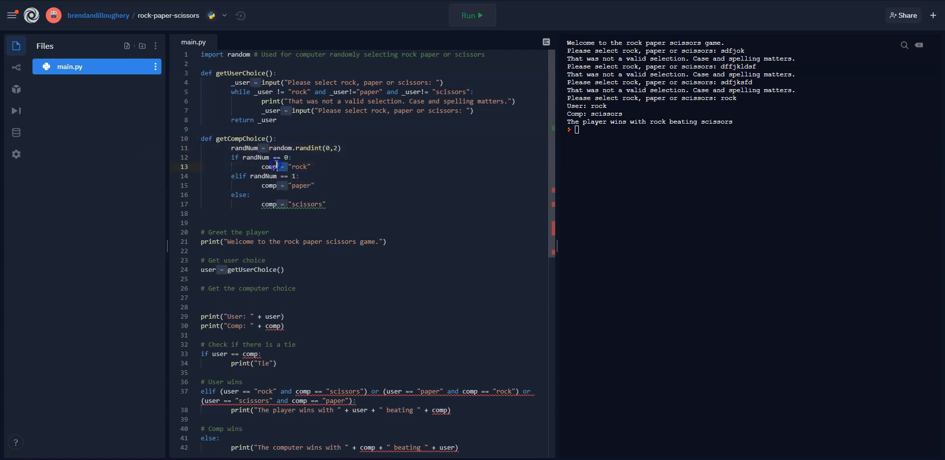
{"action": "type", "text": "return"}
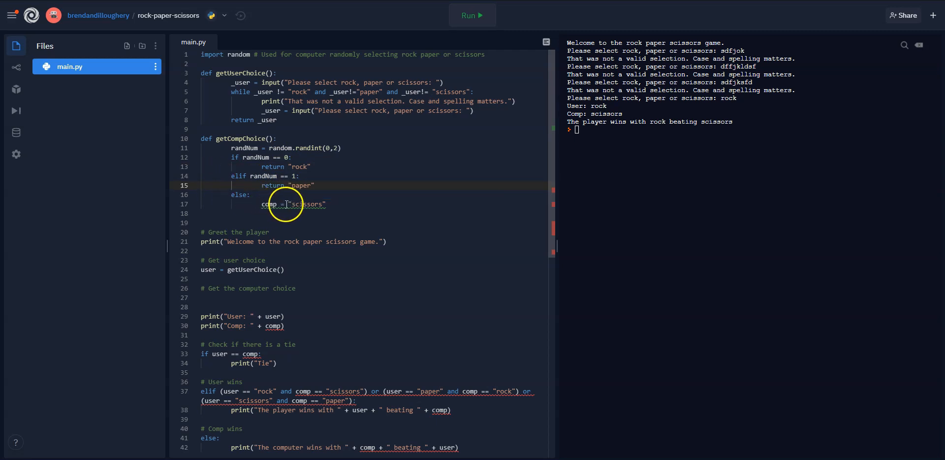
{"action": "type", "text": "return"}
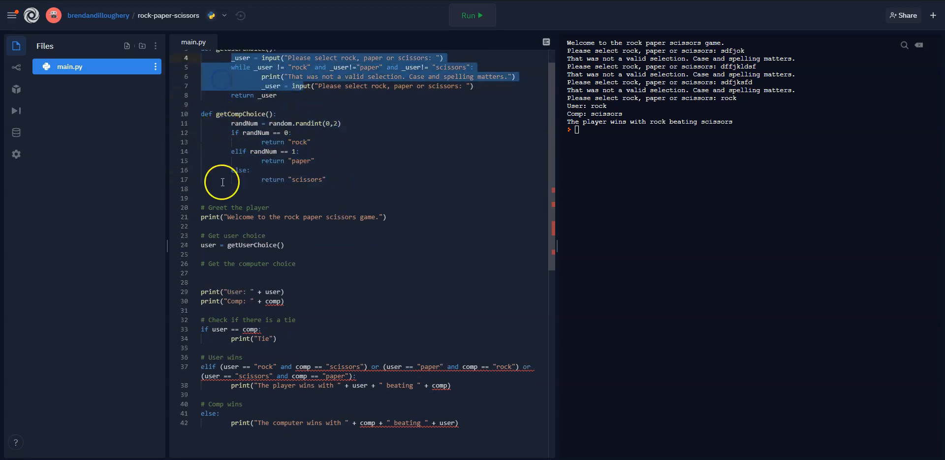
Step: Set comp = getCompChoice() using the autocomplete suggestion
{"action": "type", "text": "comp = get"}
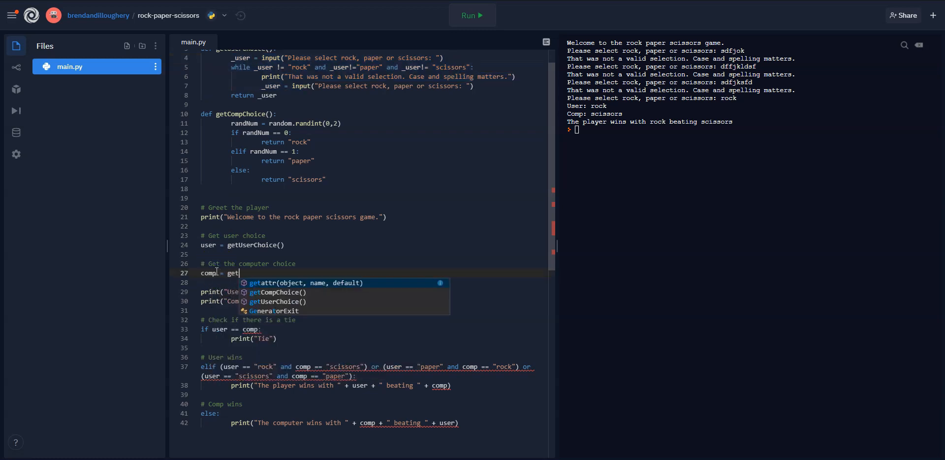
{"action": "left_click", "coordinate": [277, 292]}
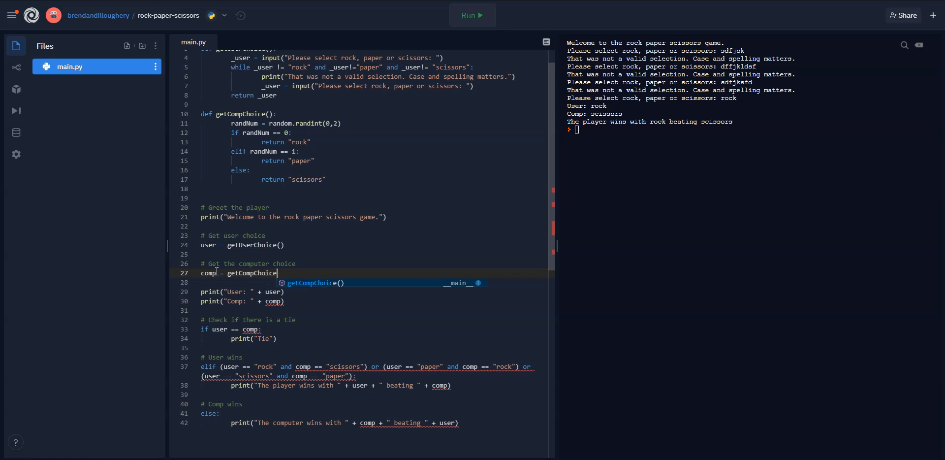
{"action": "type", "text": "()"}
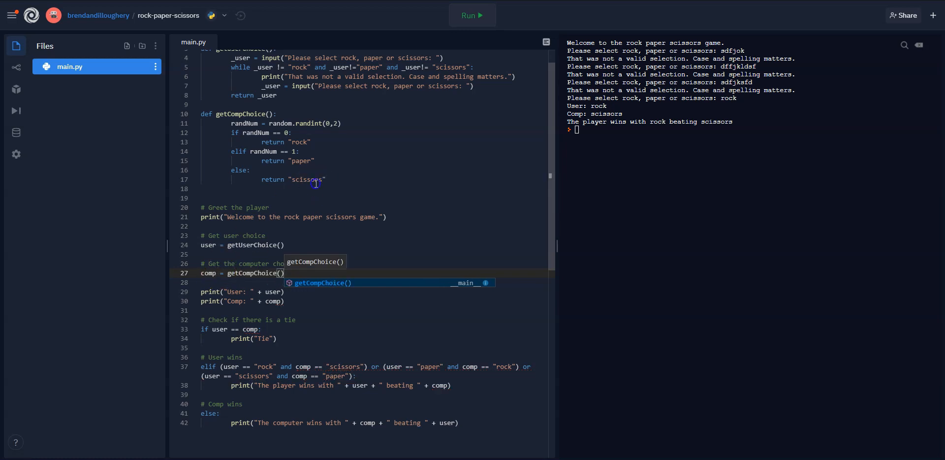
Step: Run the game twice, entering rock and then paper
{"action": "left_click", "coordinate": [472, 16]}
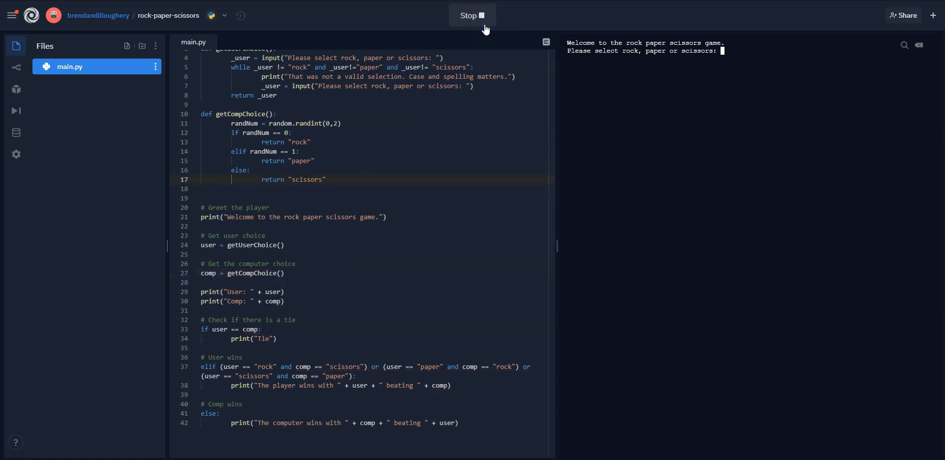
{"action": "type", "text": "rock"}
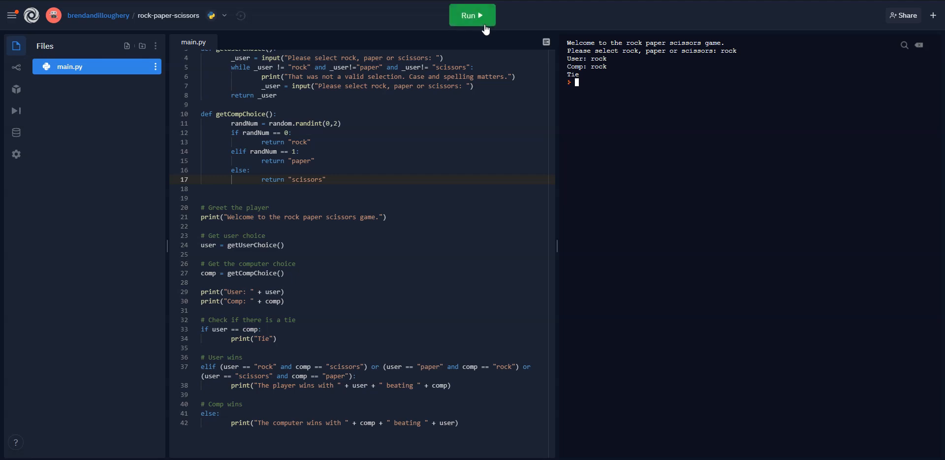
{"action": "left_click", "coordinate": [473, 15]}
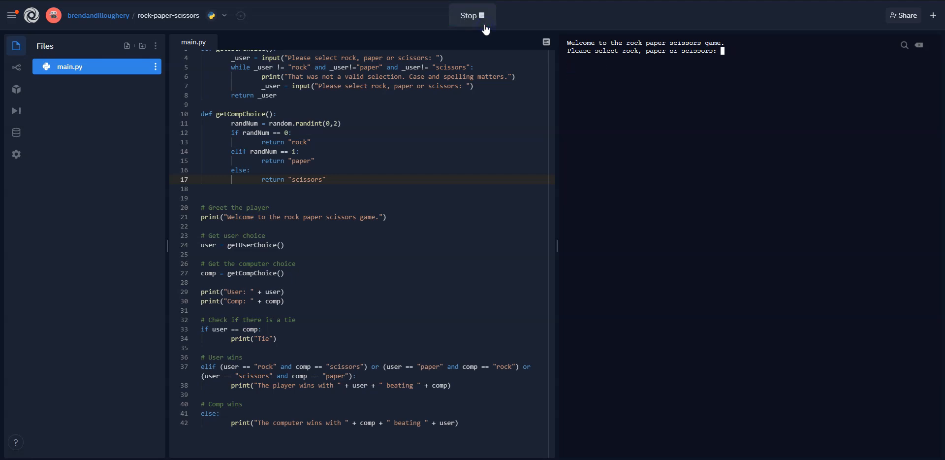
{"action": "type", "text": "paper"}
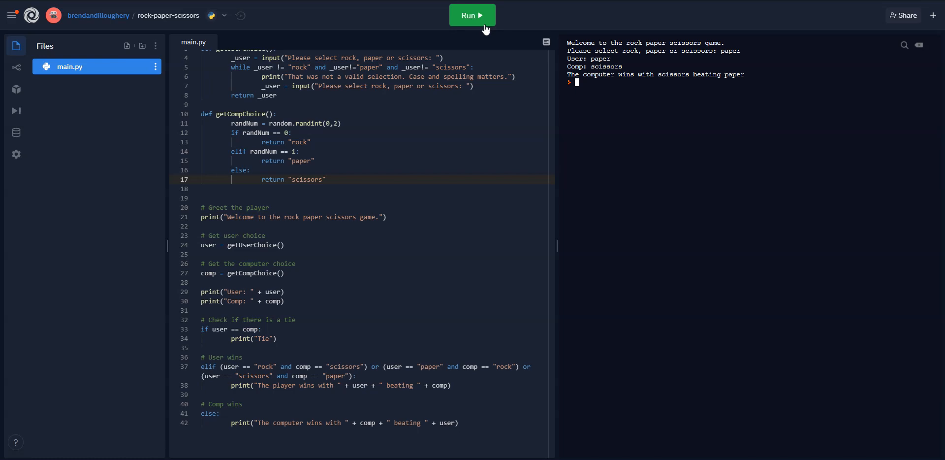
{"action": "mouse_move", "coordinate": [359, 148]}
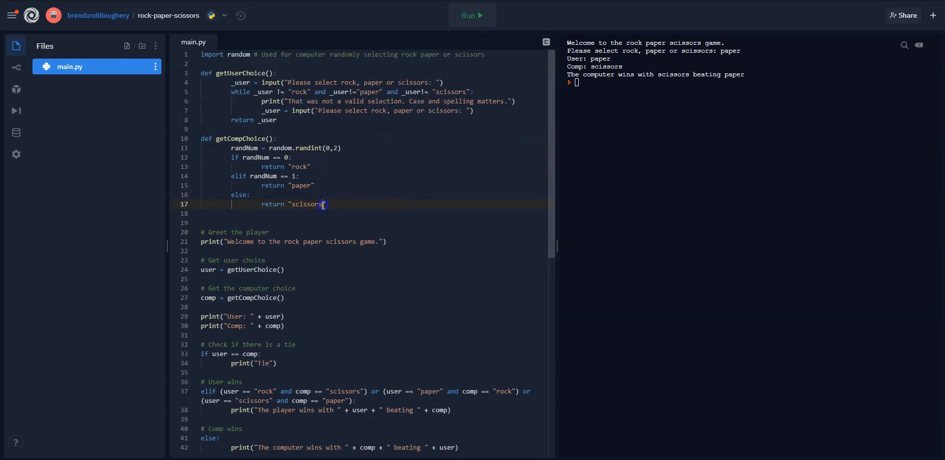
Step: Collapse both functions and comment getCompChoice as randomly returning "rock", "paper" or "scissors"
{"action": "left_click_drag", "start_coordinate": [324, 204], "coordinate": [217, 138]}
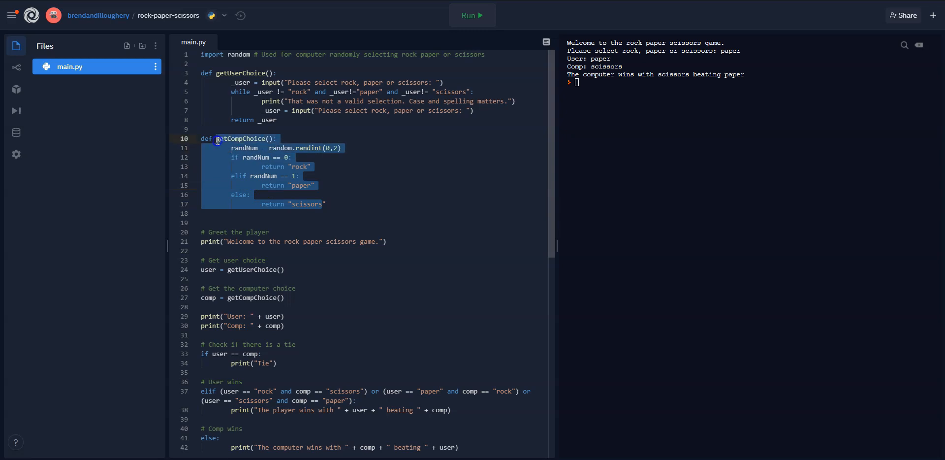
{"action": "left_click", "coordinate": [196, 143]}
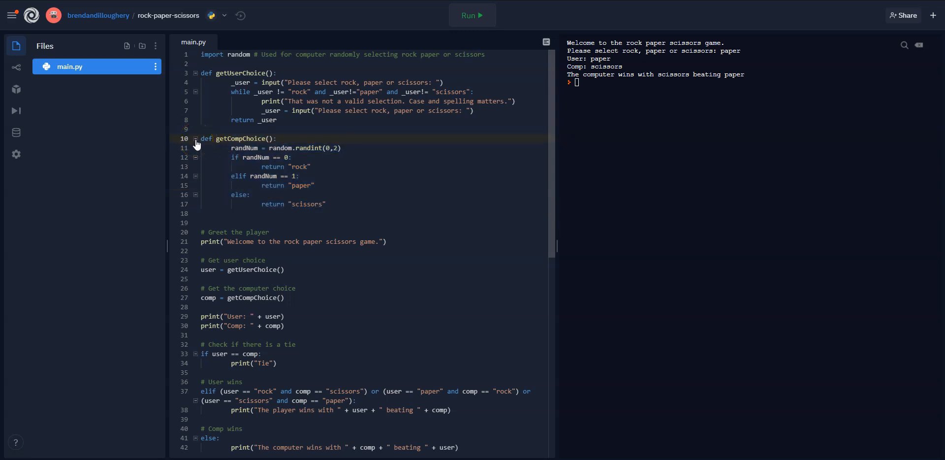
{"action": "left_click", "coordinate": [196, 139]}
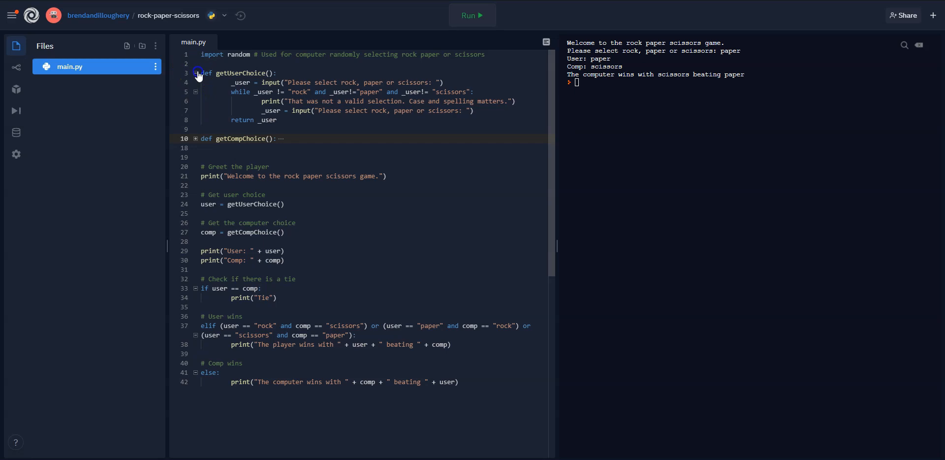
{"action": "left_click", "coordinate": [196, 73]}
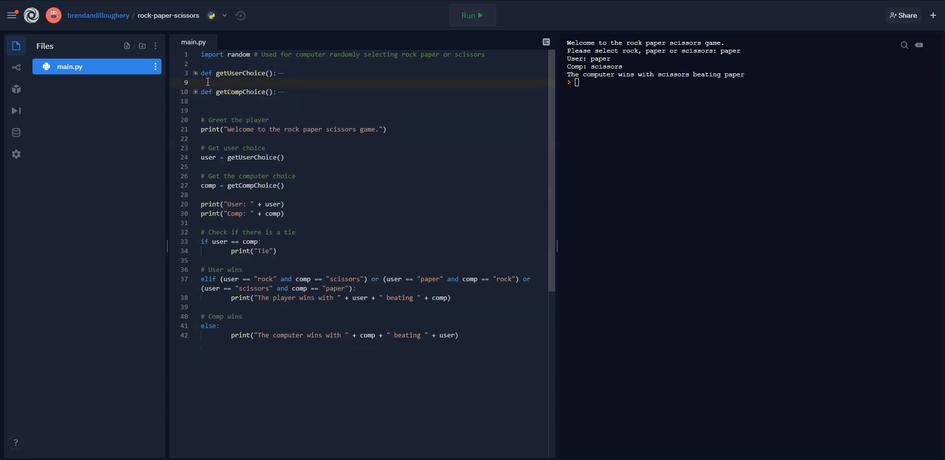
{"action": "type", "text": "# Randomly"}
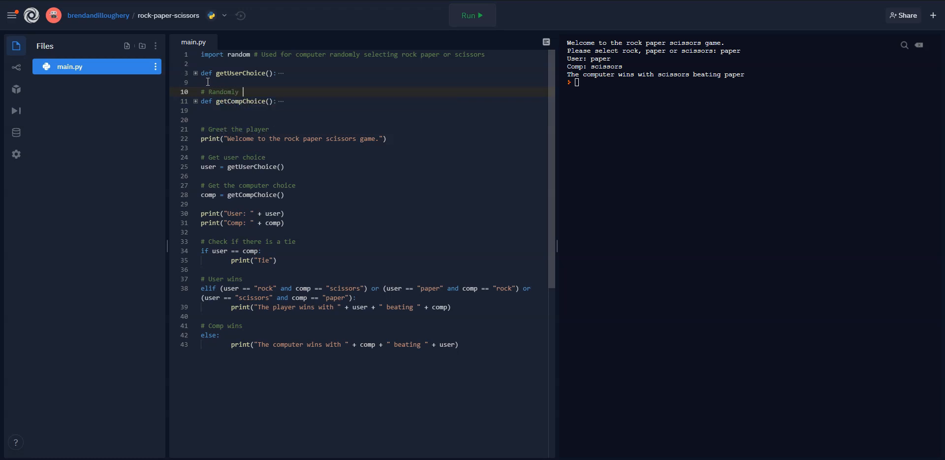
{"action": "type", "text": "selects ei"}
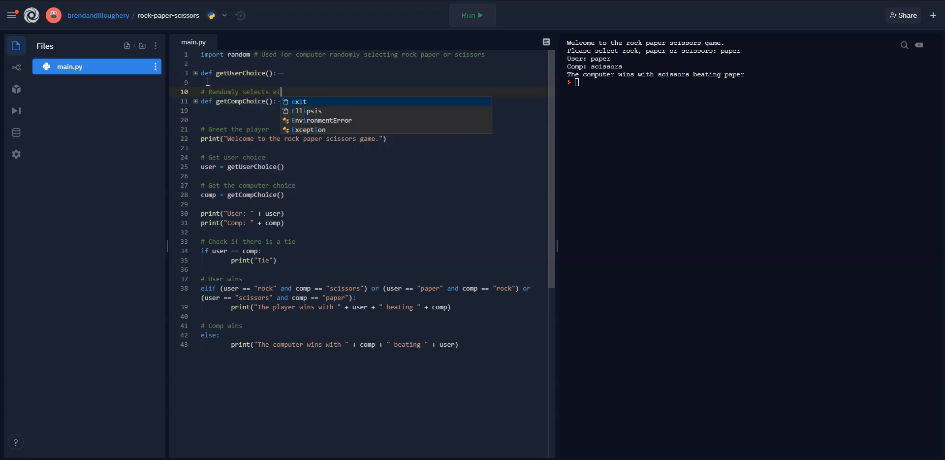
{"action": "type", "text": "ither \"rock\", or"}
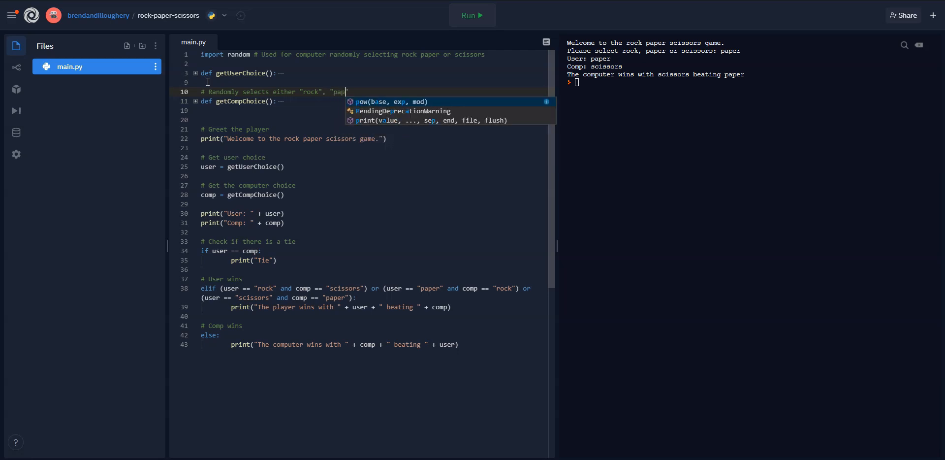
{"action": "type", "text": "er\" or \"scisso"}
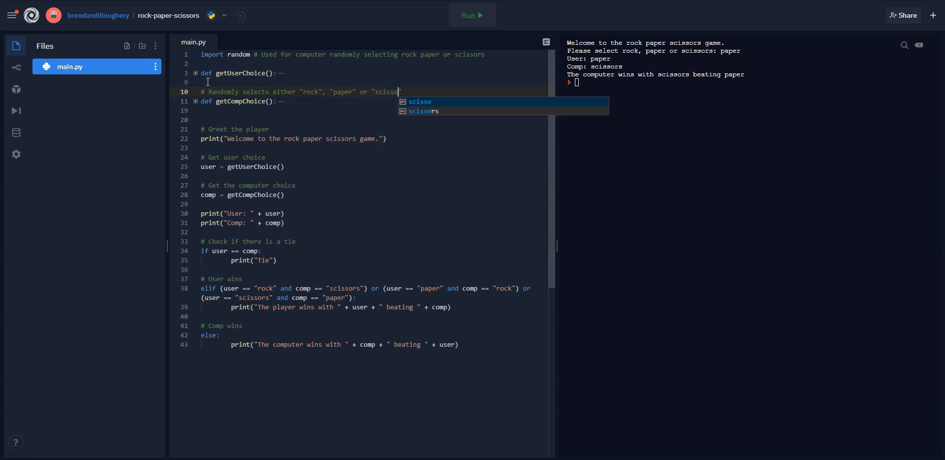
{"action": "type", "text": "s\" to return"}
{"action": "left_click", "coordinate": [374, 64]}
{"action": "type", "text": "#"}
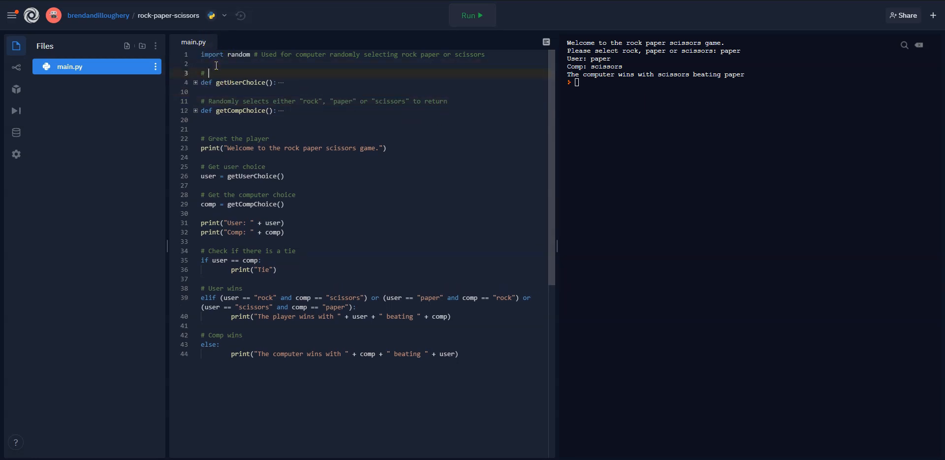
Step: Comment getUserChoice as asking for input until they enter "rock", "paper", or "scissors"
{"action": "type", "text": "Keeps asking"}
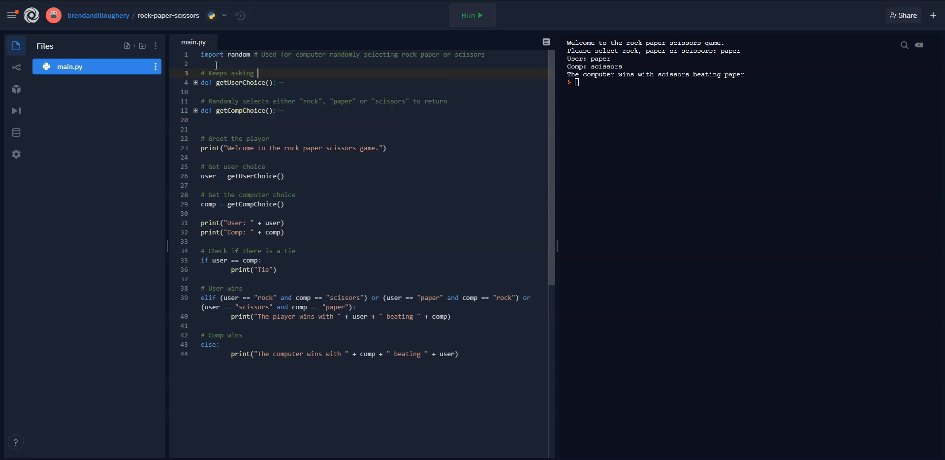
{"action": "type", "text": "for user choice until"}
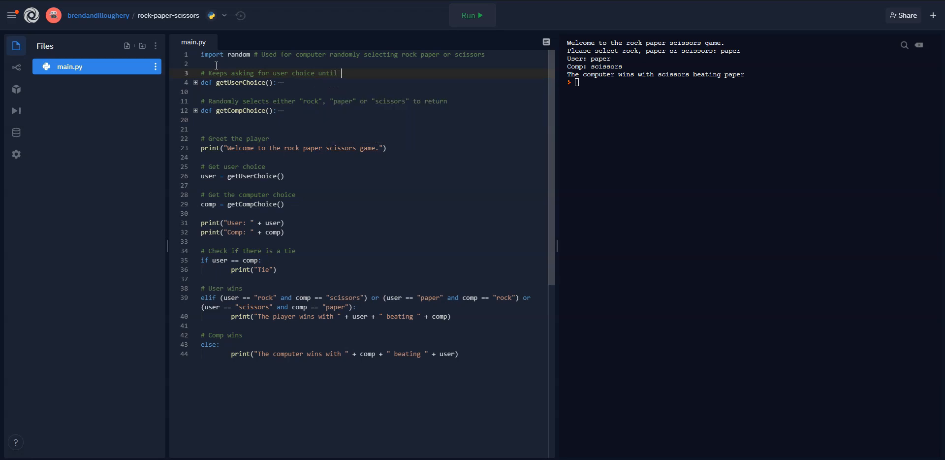
{"action": "type", "text": "they enter \"rock\""}
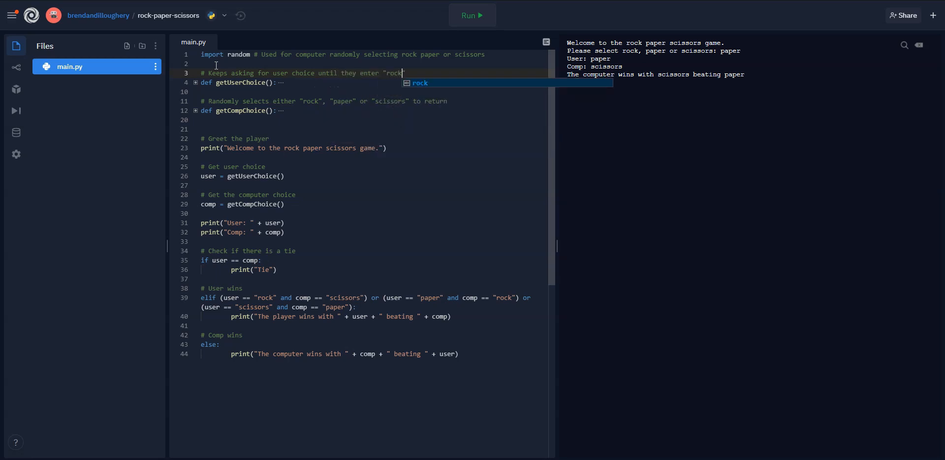
{"action": "type", "text": ", \"paper\""}
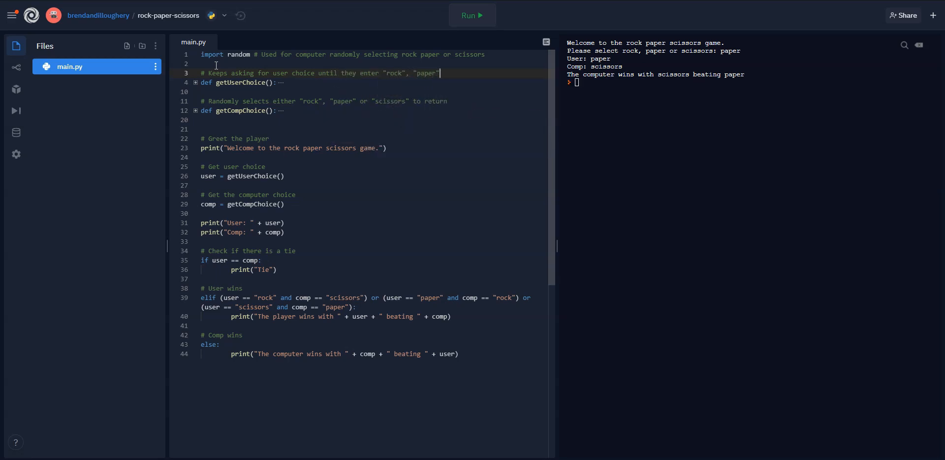
{"action": "type", "text": ", or \"scissors"}
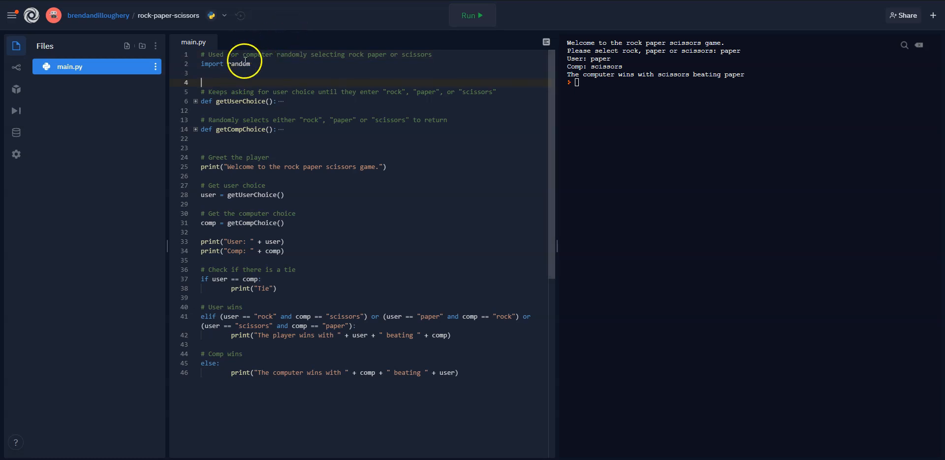
{"action": "mouse_move", "coordinate": [257, 23]}
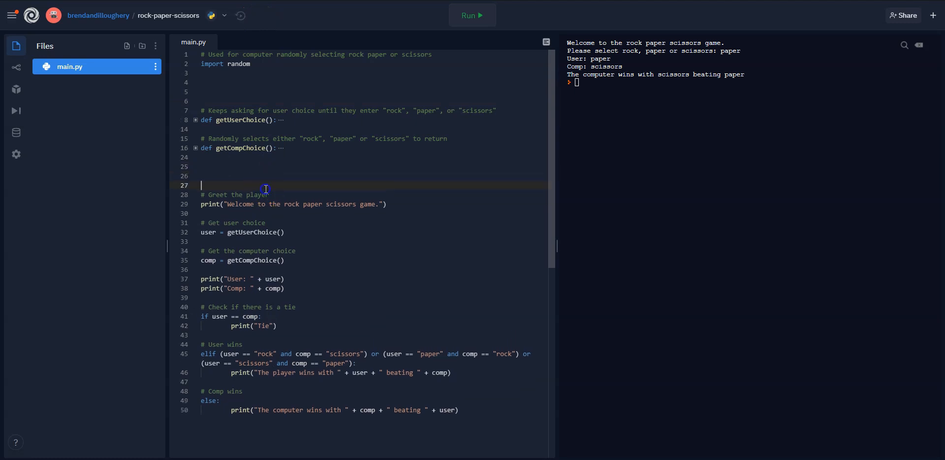
Step: Add '# For debugging purposes only - delete later' above the User/Comp print lines
{"action": "left_click", "coordinate": [295, 250]}
{"action": "type", "text": "# For"}
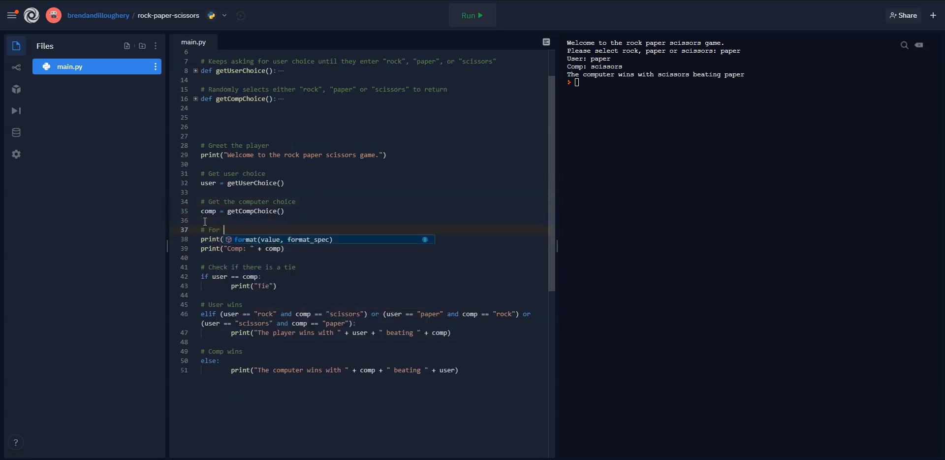
{"action": "type", "text": "debugging purposes only - delete later"}
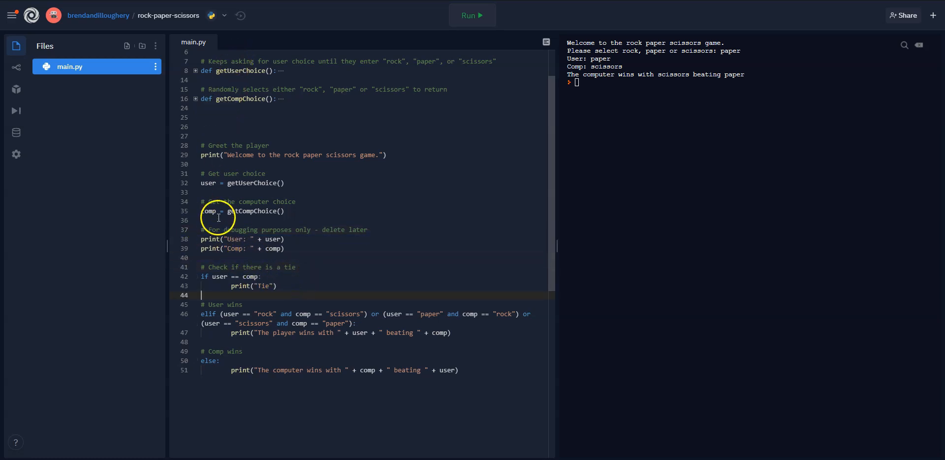
Step: Define checkTie(_user, _comp) and change the tie check to call checkTie(user,comp)
{"action": "type", "text": "def checkT"}
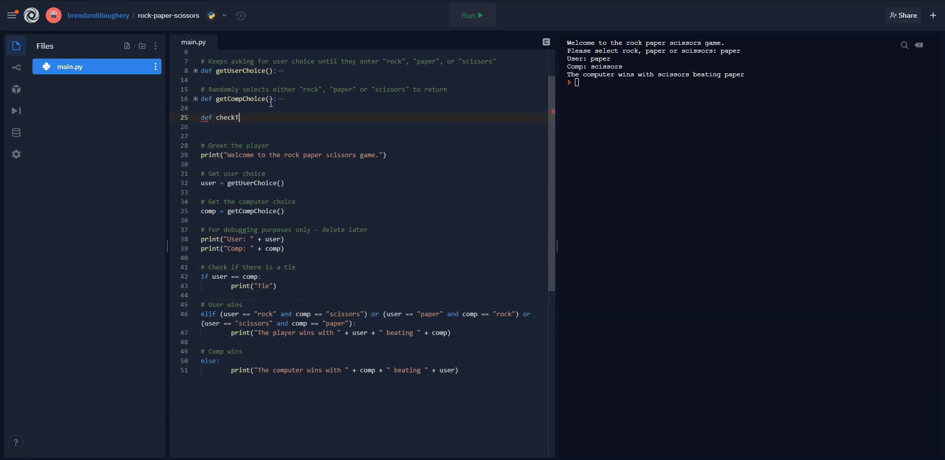
{"action": "type", "text": "ie("}
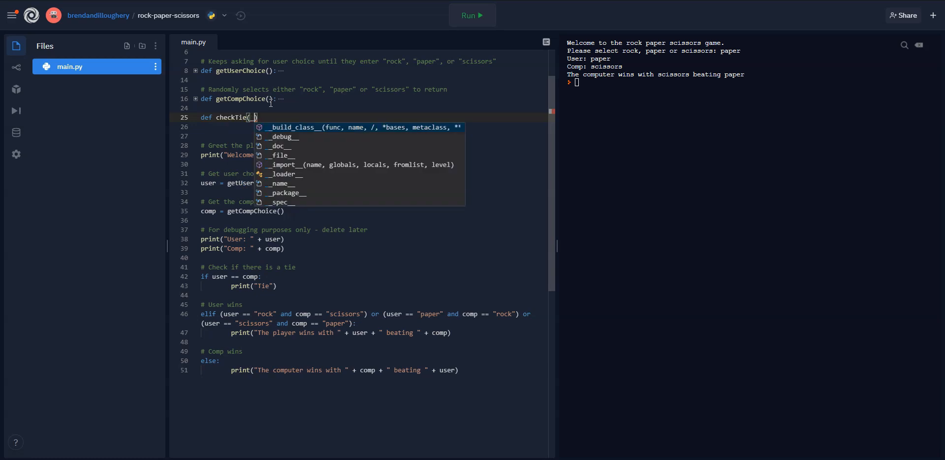
{"action": "type", "text": "_user"}
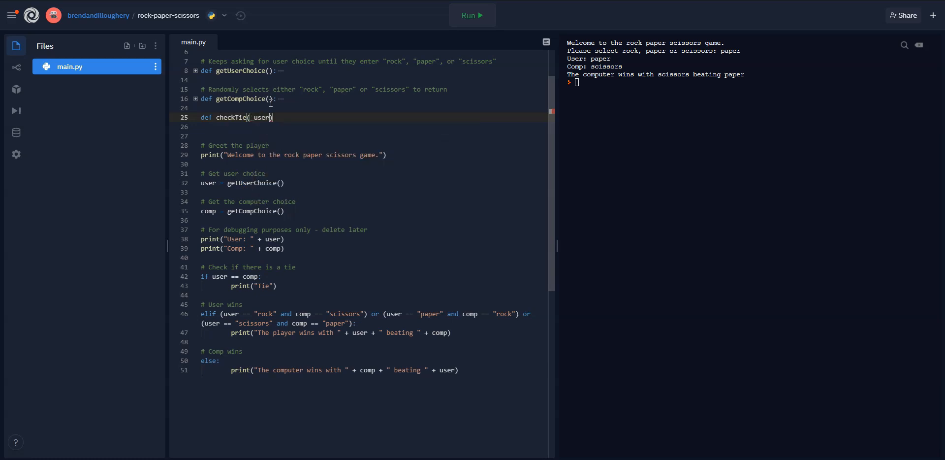
{"action": "type", "text": ","}
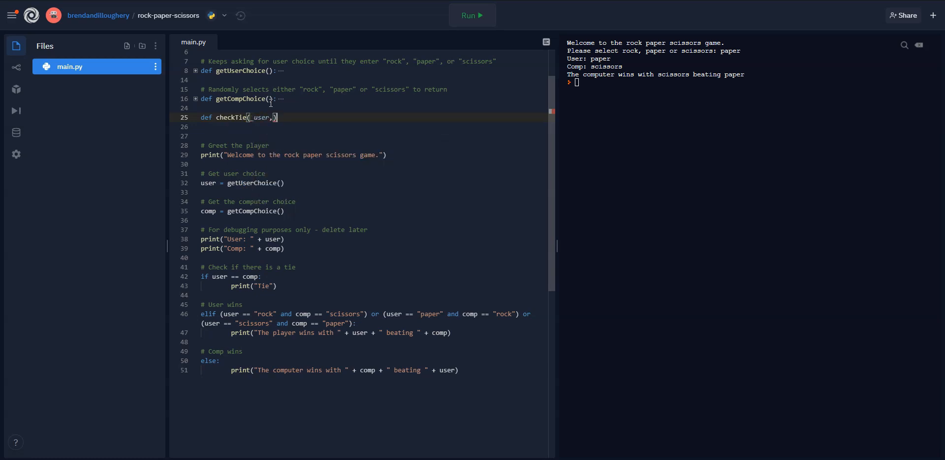
{"action": "type", "text": "_comp"}
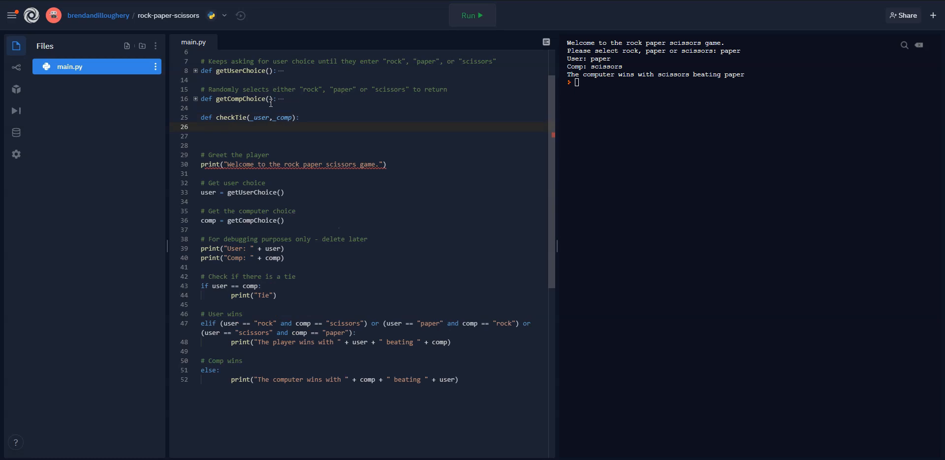
{"action": "mouse_move", "coordinate": [267, 135]}
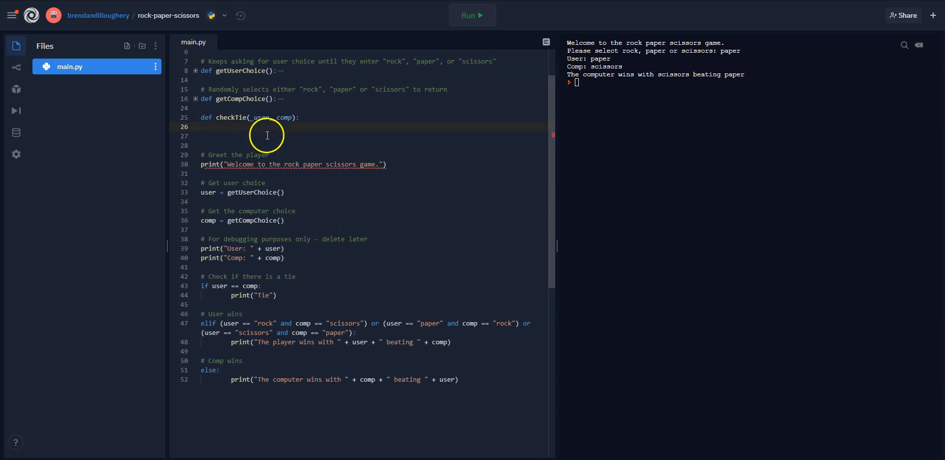
{"action": "mouse_move", "coordinate": [247, 289]}
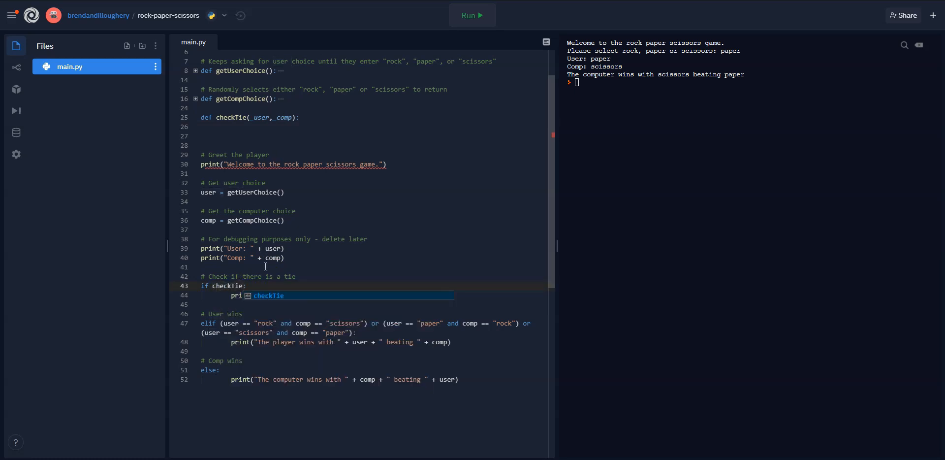
{"action": "type", "text": "(user,r"}
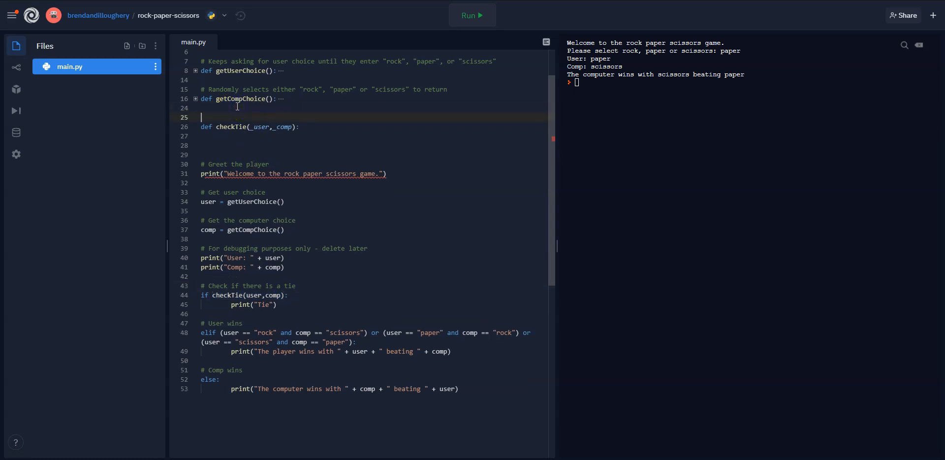
Step: Add a '# Returns true if there is a tie' comment and make checkTie return (_user == _comp)
{"action": "type", "text": "# Returns"}
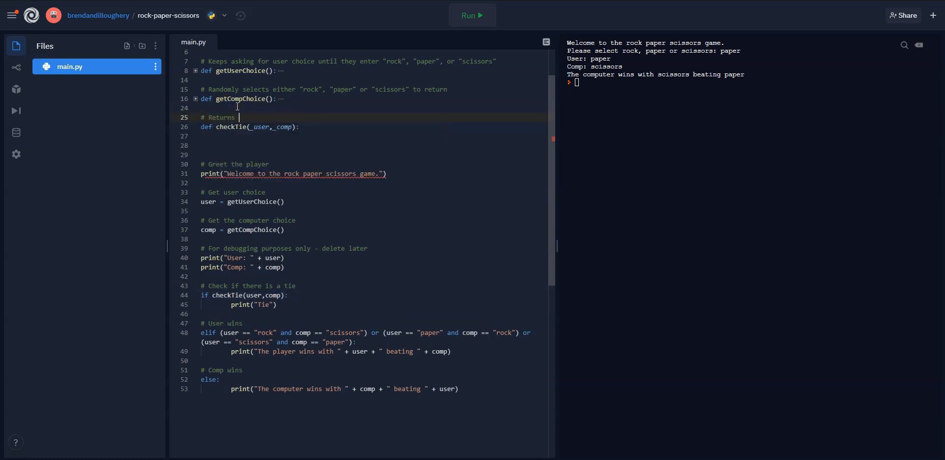
{"action": "type", "text": "true if there is a tie, false otherwise"}
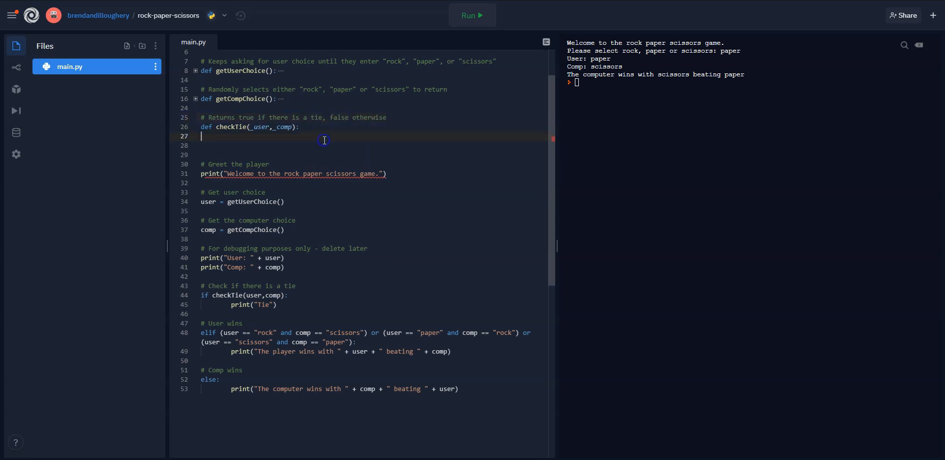
{"action": "type", "text": "tie"}
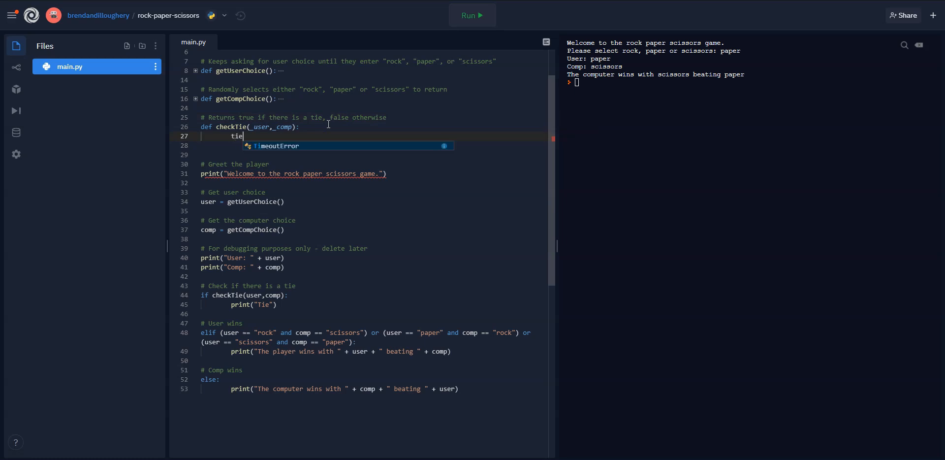
{"action": "type", "text": "= ()"}
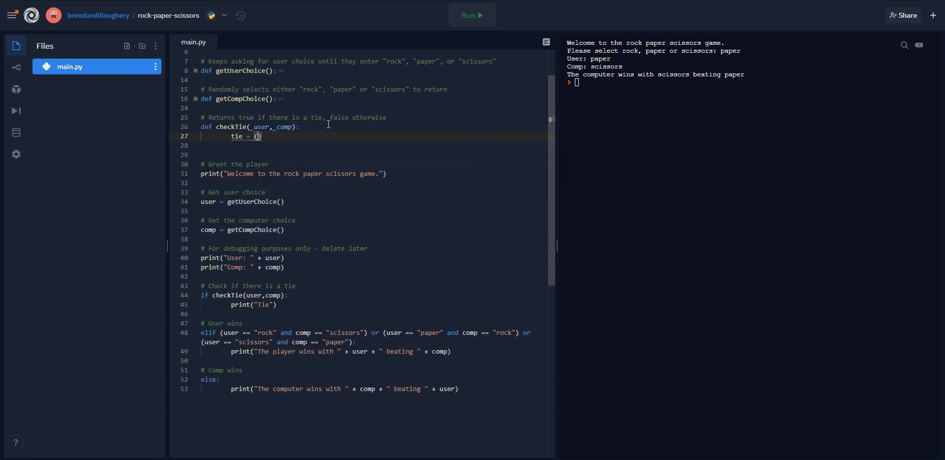
{"action": "type", "text": "_user"}
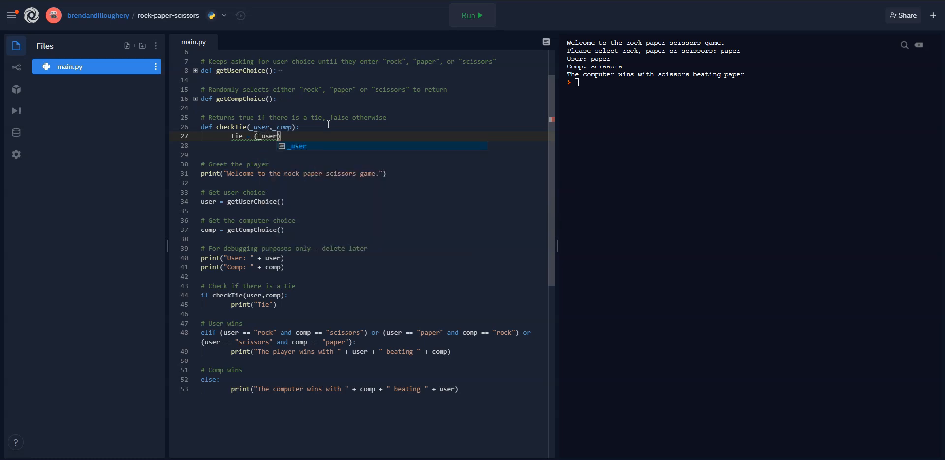
{"action": "type", "text": "== _comp"}
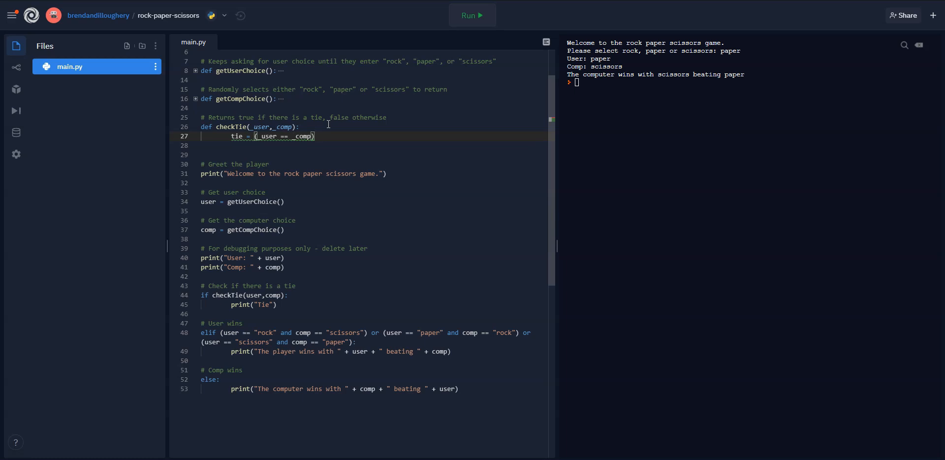
{"action": "type", "text": "return tie"}
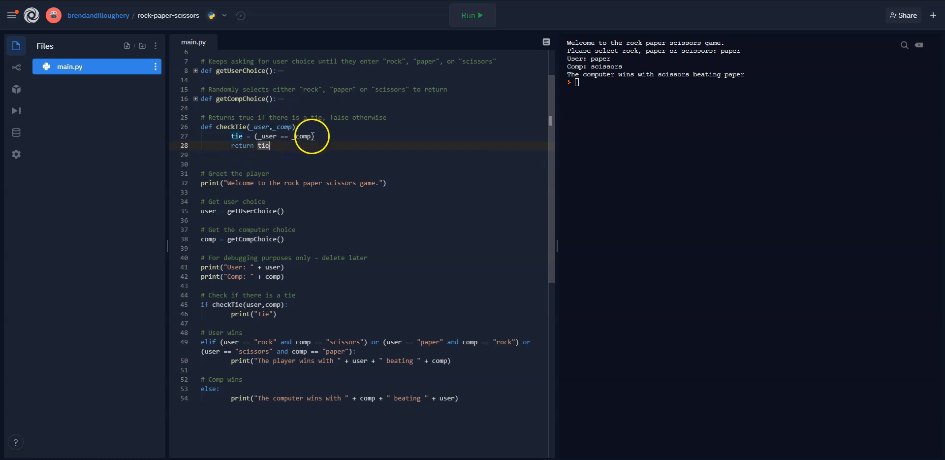
{"action": "key", "text": "Backspace"}
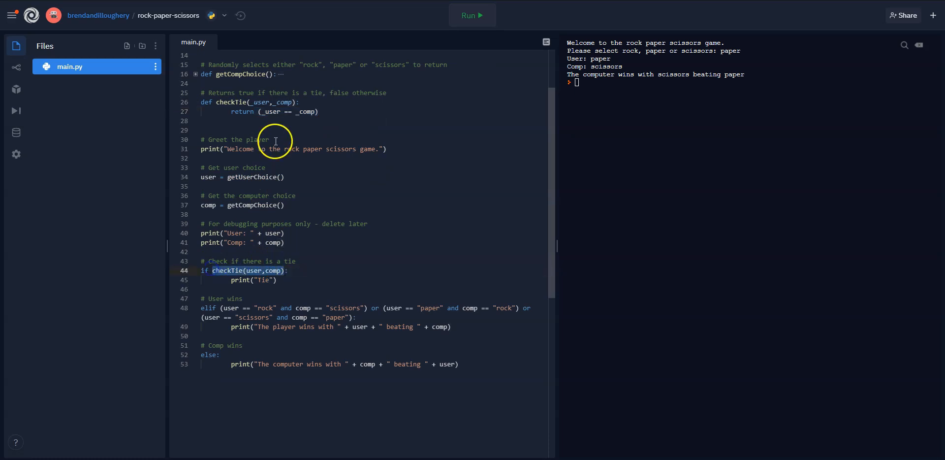
{"action": "mouse_move", "coordinate": [246, 308]}
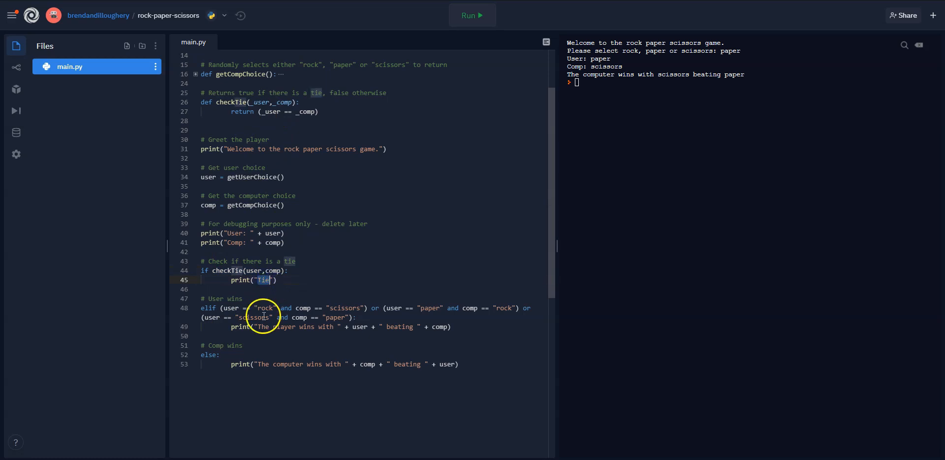
{"action": "mouse_move", "coordinate": [263, 294]}
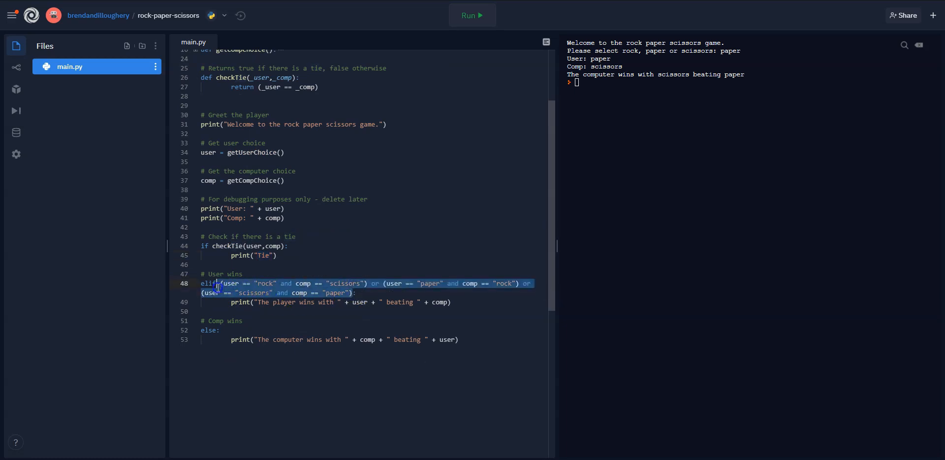
Step: Replace the long user-wins condition with a call to checkUserWin(user,comp)
{"action": "key", "text": "Delete"}
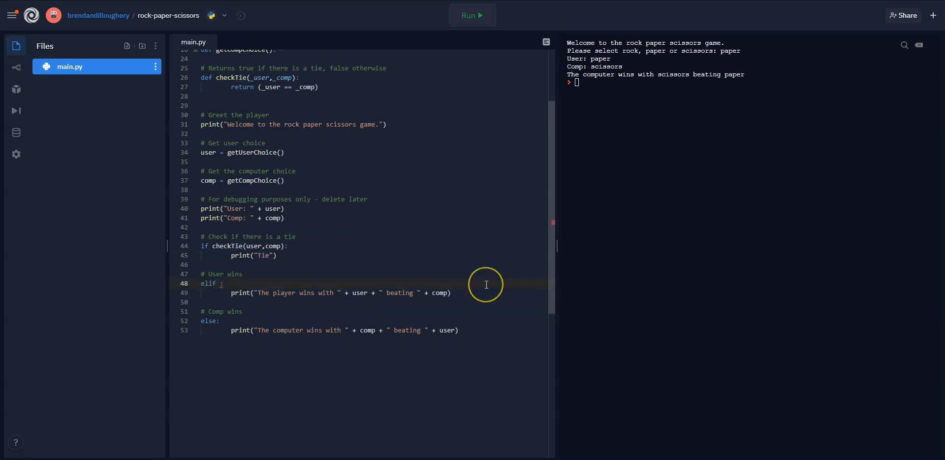
{"action": "type", "text": "checkUs"}
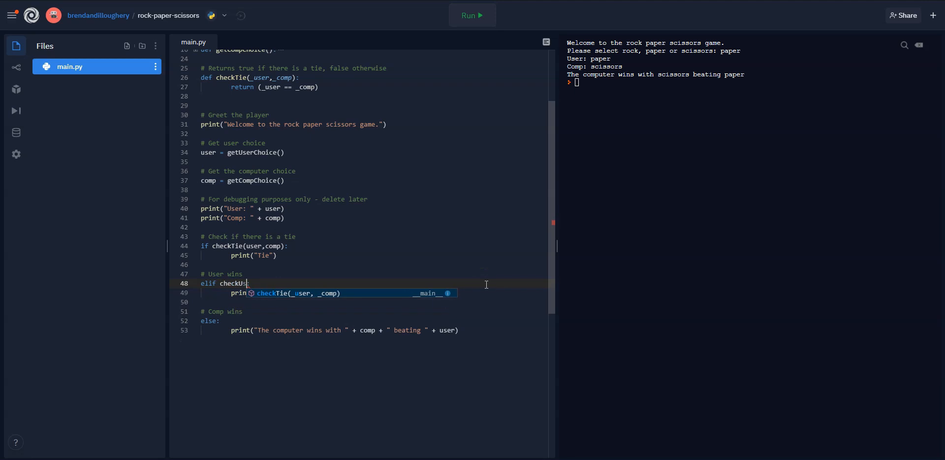
{"action": "type", "text": "erWin(user"}
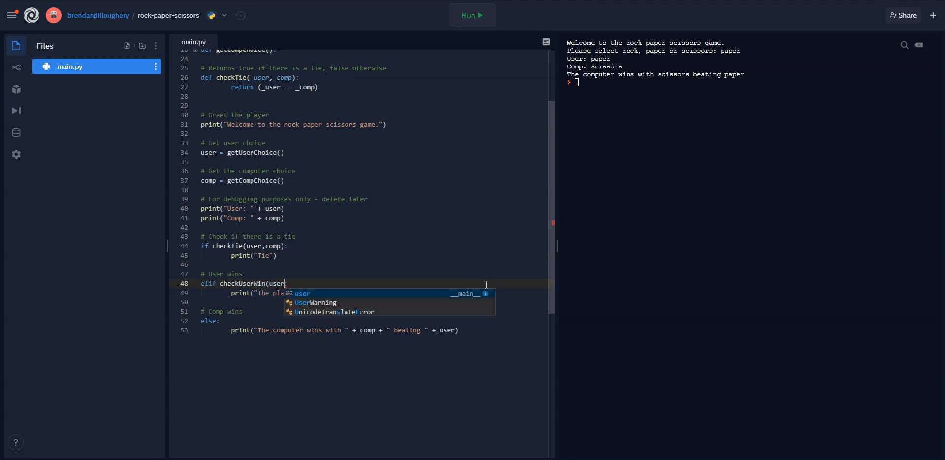
{"action": "type", "text": ",comp):"}
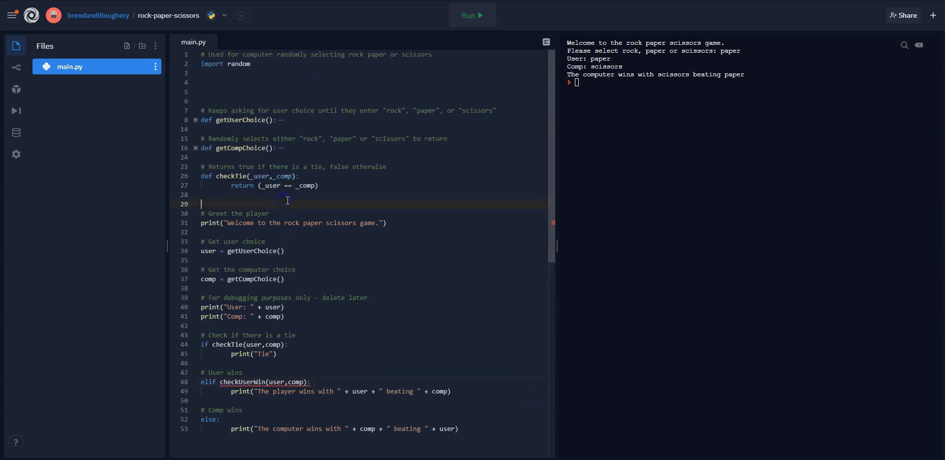
Step: Declare def checkUserWin(_user,_comp): below checkTie with a 'Return true if user wins' comment
{"action": "key", "text": "enter"}
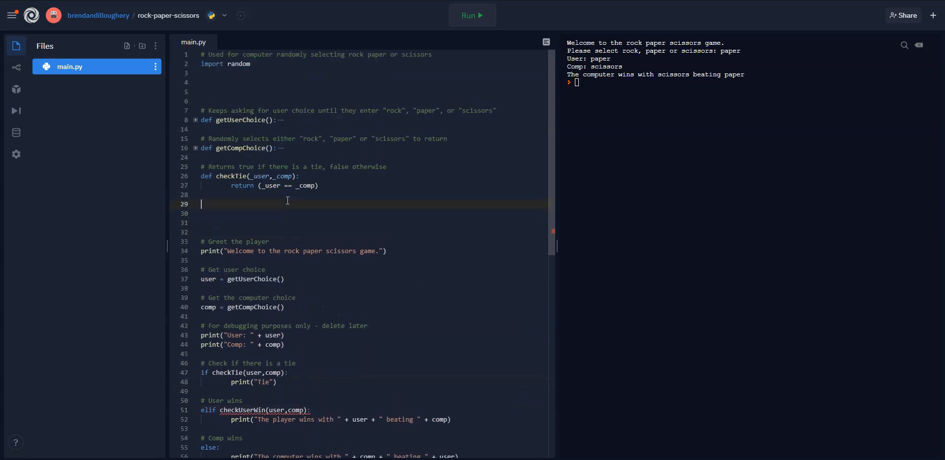
{"action": "type", "text": "def checkUser"}
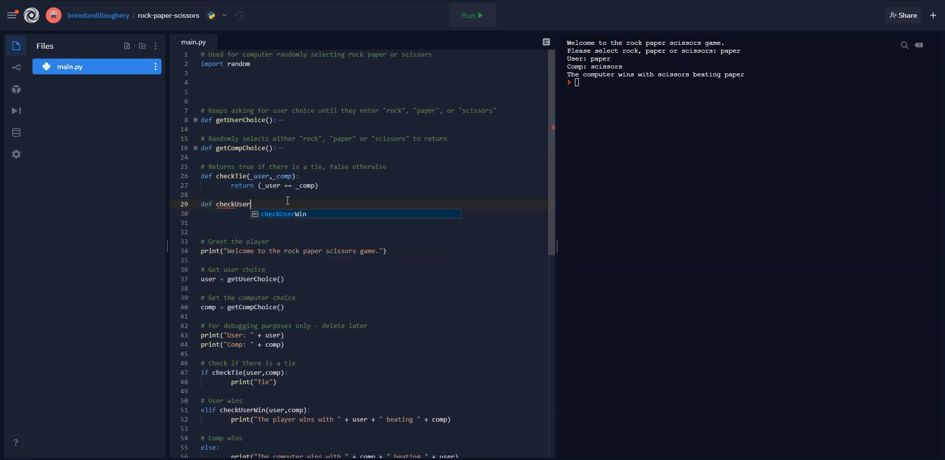
{"action": "type", "text": "Win(_user,_comp):"}
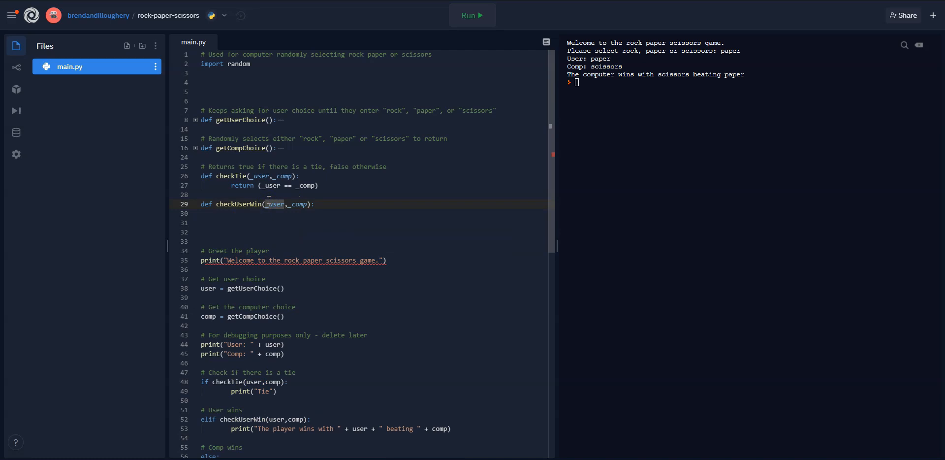
{"action": "type", "text": "# Returns true if the user"}
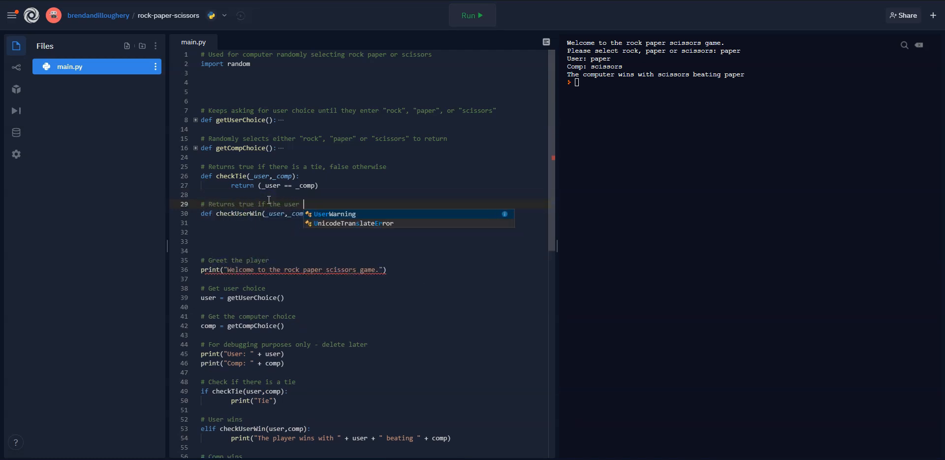
{"action": "type", "text": "wins, false otherwise"}
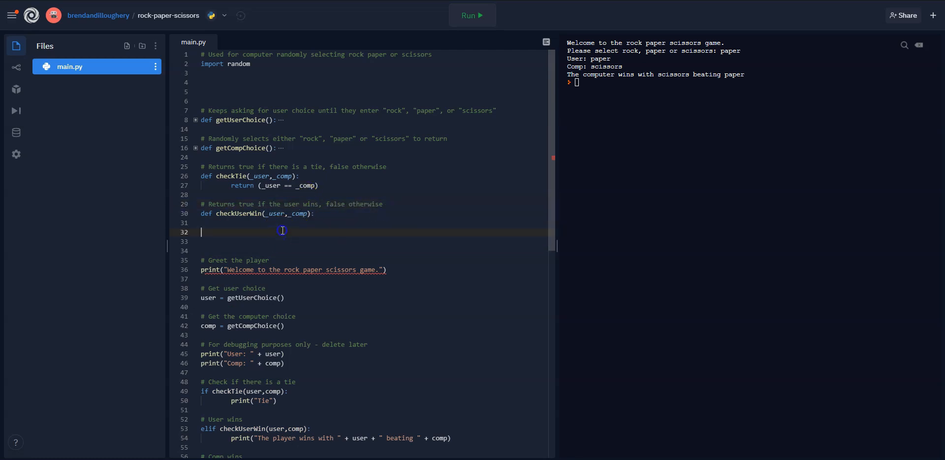
Step: Set userWins from rock-scissors, paper-rock, scissors-paper using _user/_comp, then return userWins
{"action": "type", "text": "u"}
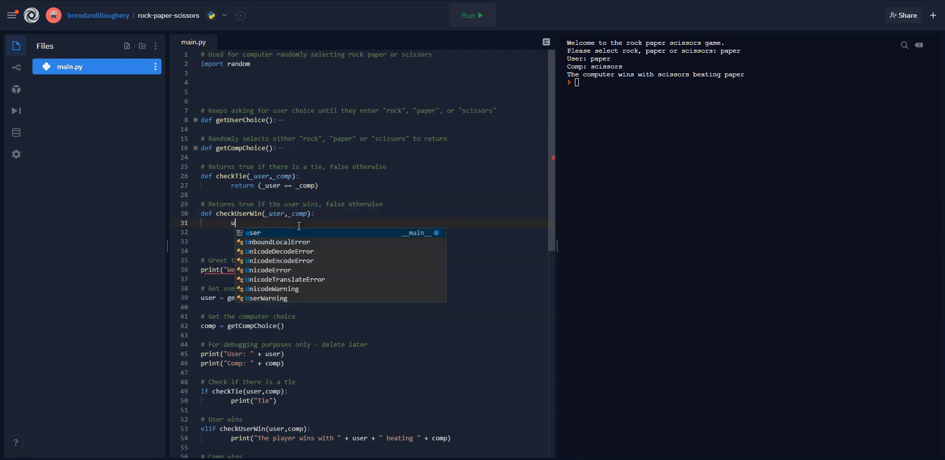
{"action": "type", "text": "serWins ="}
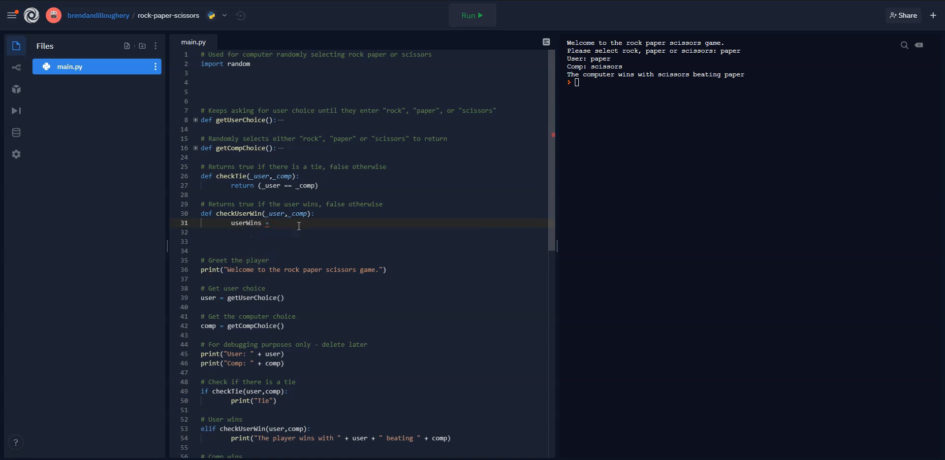
{"action": "type", "text": "(user == \"rock\" and comp == \"scissors\") or (user == \"paper\" and comp == \"rock\") or (user == \"scissors\" and comp == \"paper\")"}
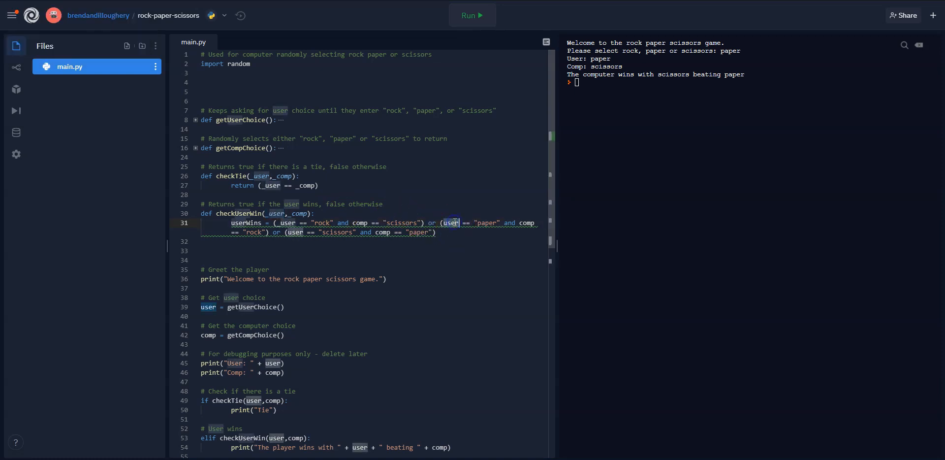
{"action": "left_click", "coordinate": [300, 229]}
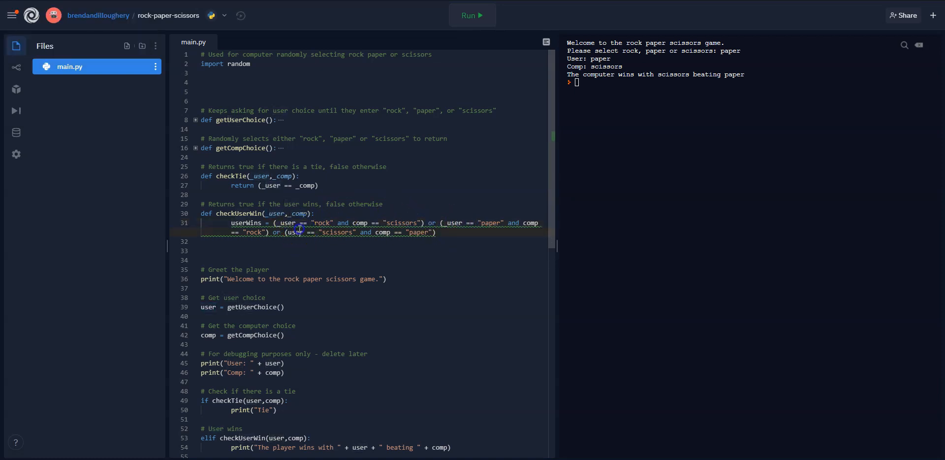
{"action": "mouse_move", "coordinate": [355, 222]}
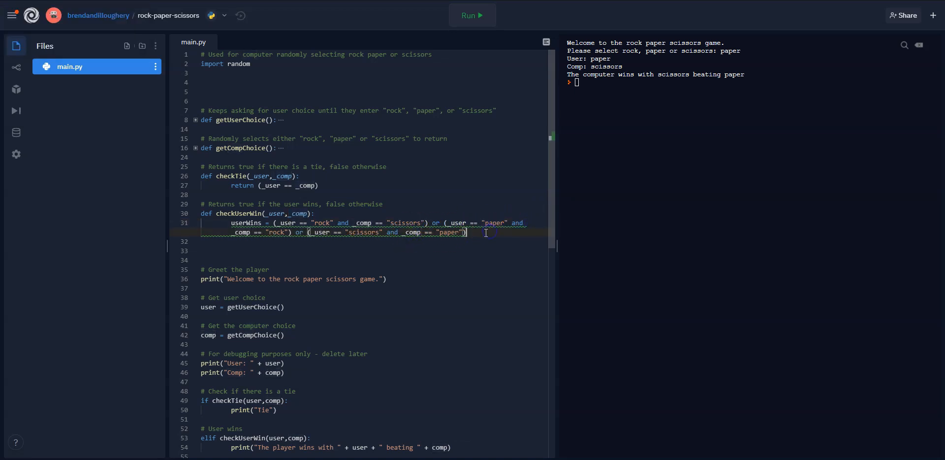
{"action": "type", "text": "return userWins"}
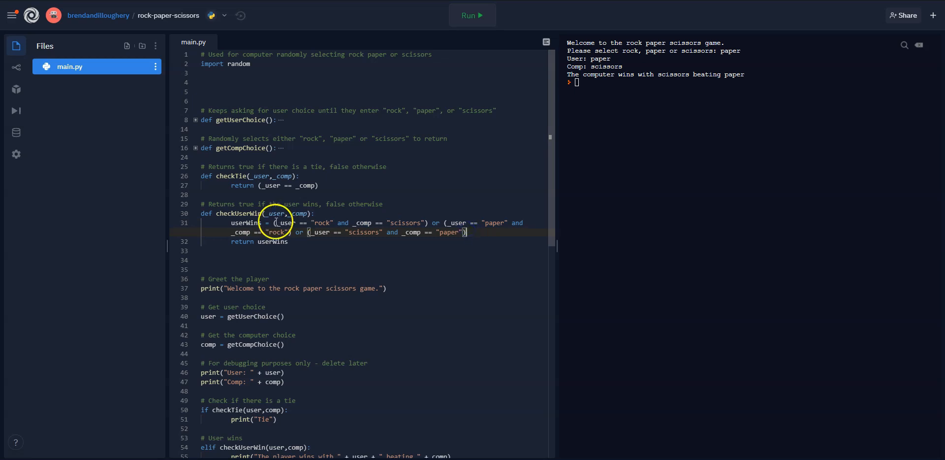
{"action": "mouse_move", "coordinate": [274, 308]}
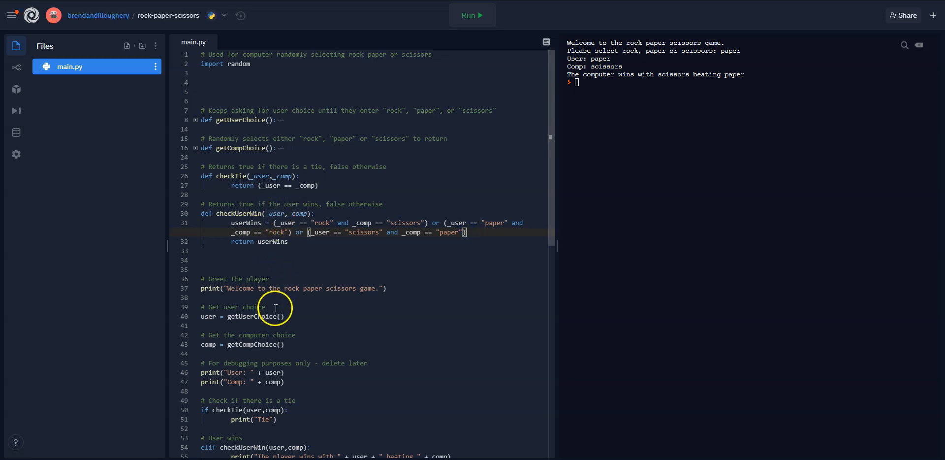
{"action": "mouse_move", "coordinate": [307, 250]}
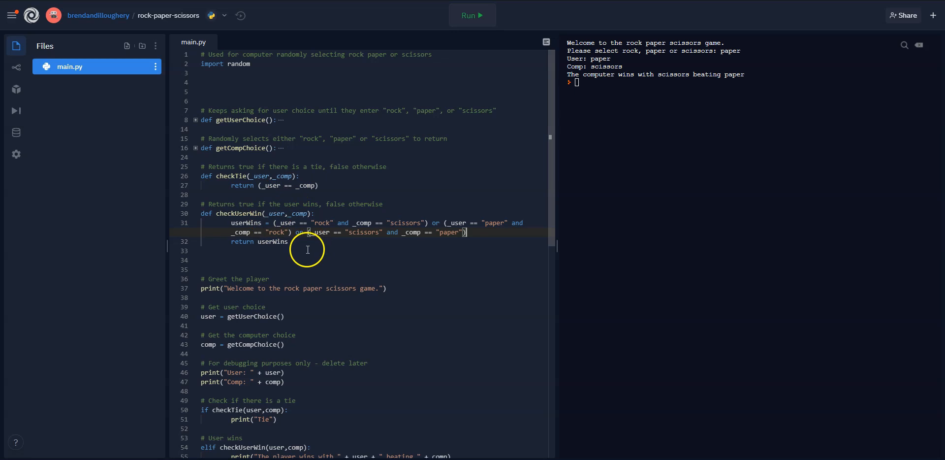
Step: Fold the helper functions and begin a comment above the player greeting
{"action": "double_click", "coordinate": [271, 241]}
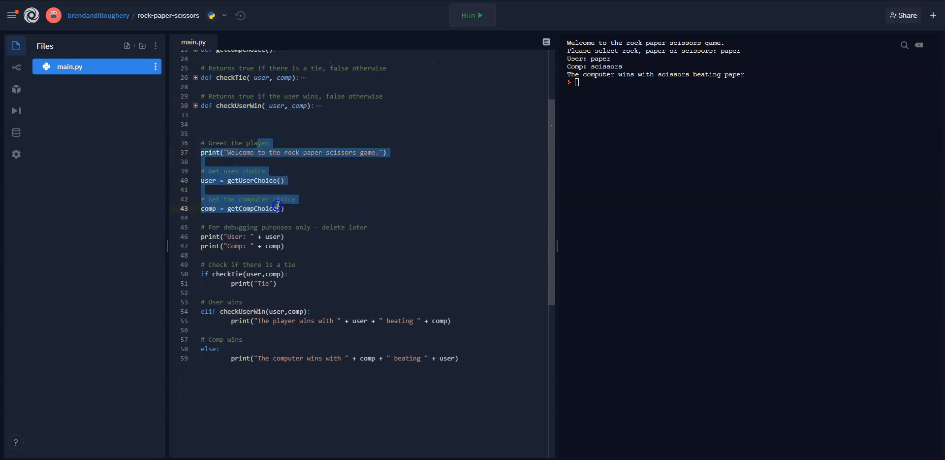
{"action": "left_click", "coordinate": [371, 358]}
{"action": "type", "text": "# Start the main"}
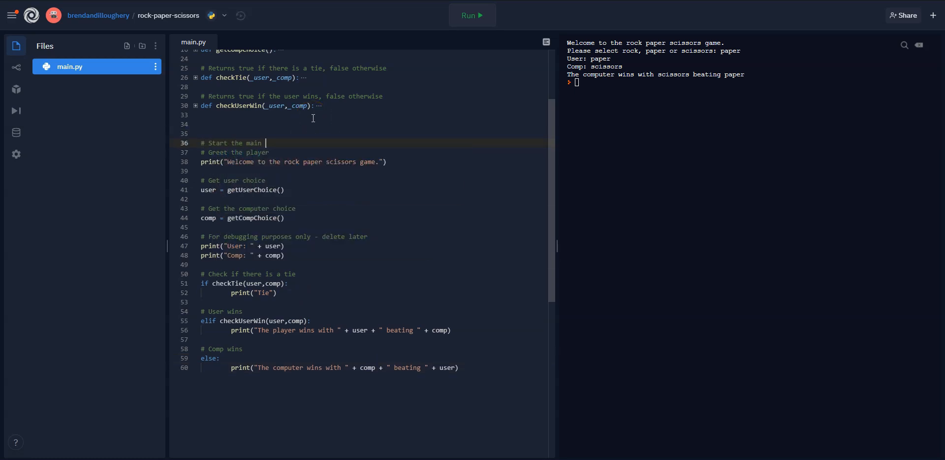
Step: Complete the '# Start the main gameloop' comment and add a while True: header
{"action": "type", "text": "gameloop"}
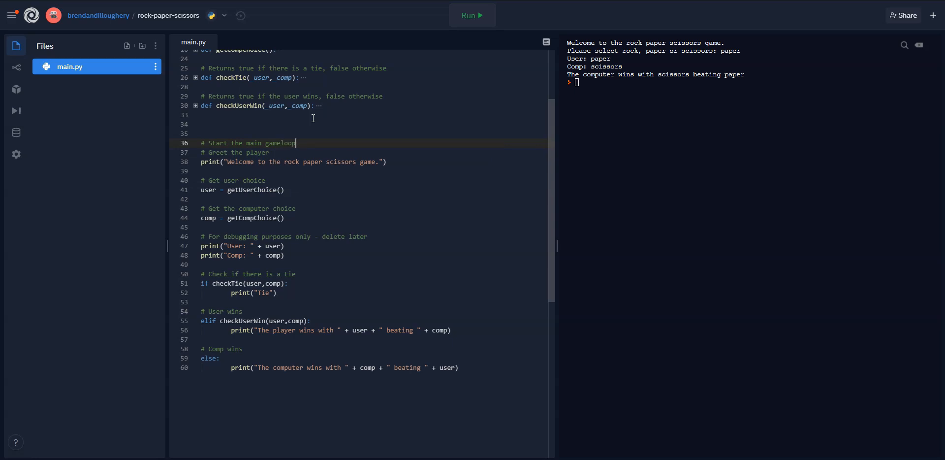
{"action": "type", "text": "while"}
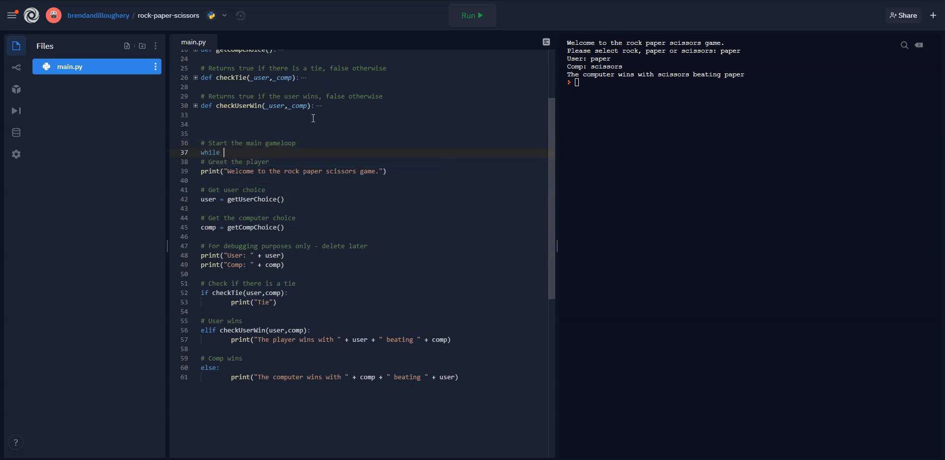
{"action": "type", "text": "True:"}
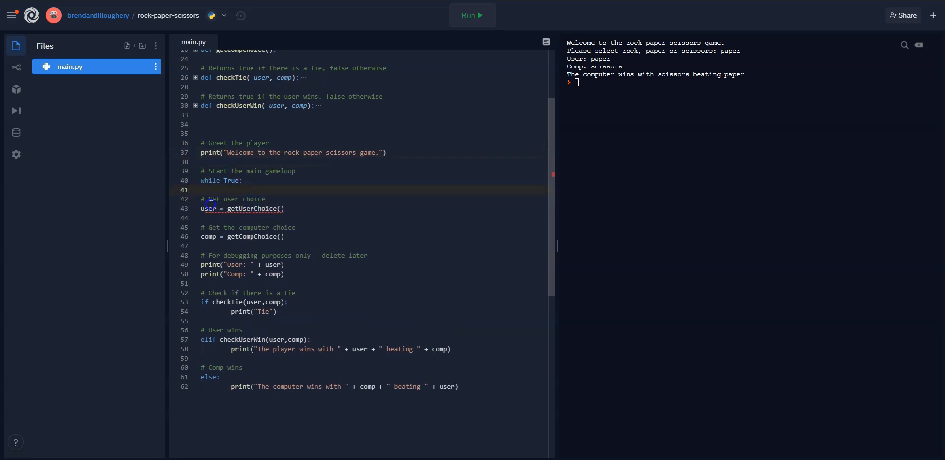
Step: Indent the choices, debug prints and win checks inside the while True loop
{"action": "left_click_drag", "start_coordinate": [201, 217], "coordinate": [459, 386]}
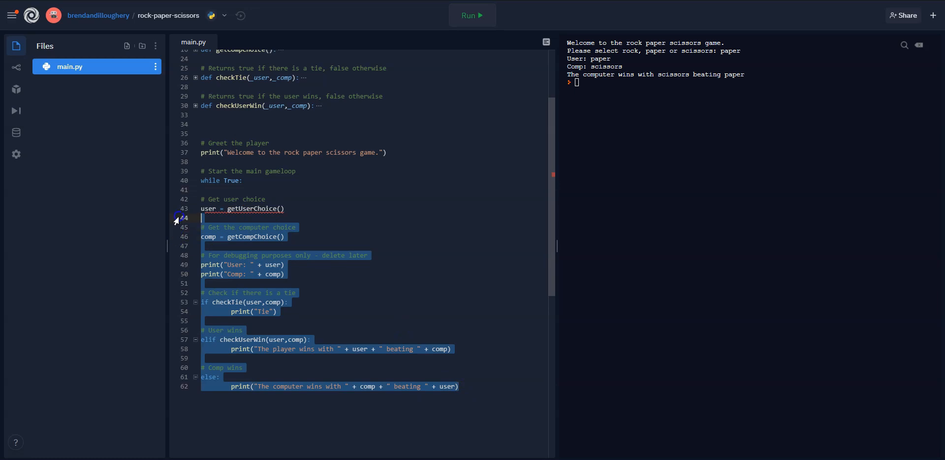
{"action": "key", "text": "Tab"}
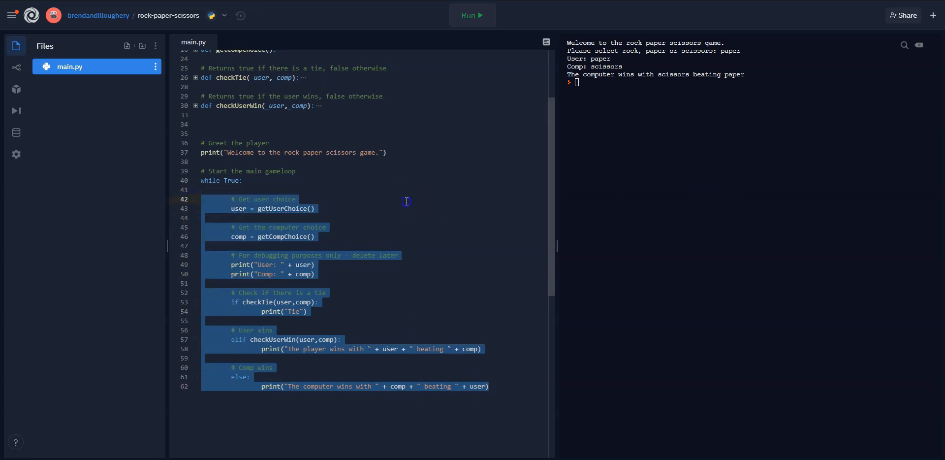
{"action": "left_click", "coordinate": [375, 261]}
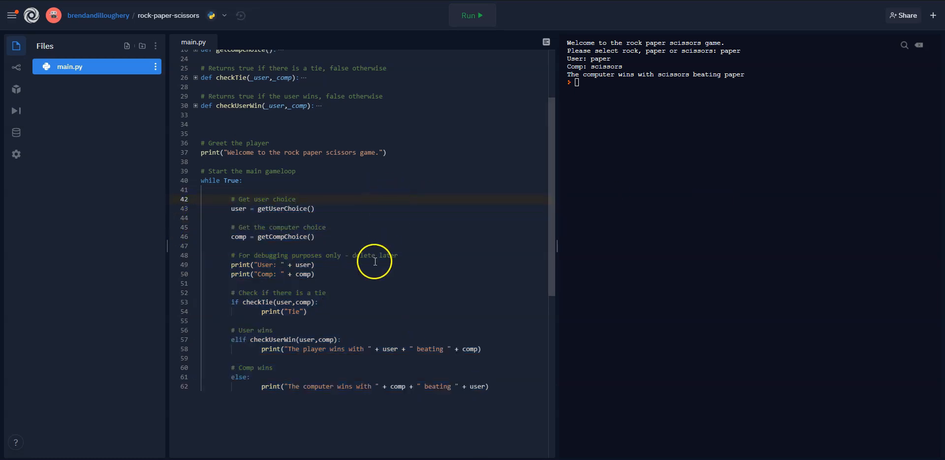
{"action": "left_click_drag", "start_coordinate": [231, 255], "coordinate": [314, 274]}
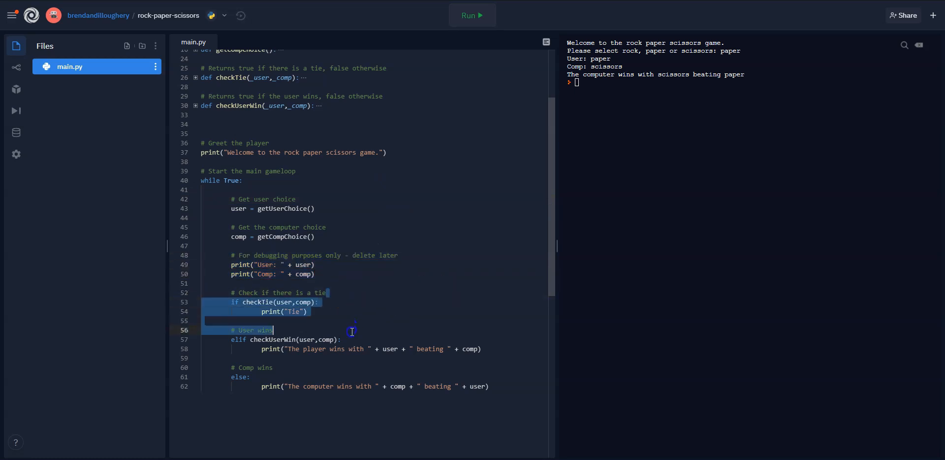
{"action": "left_click", "coordinate": [487, 228]}
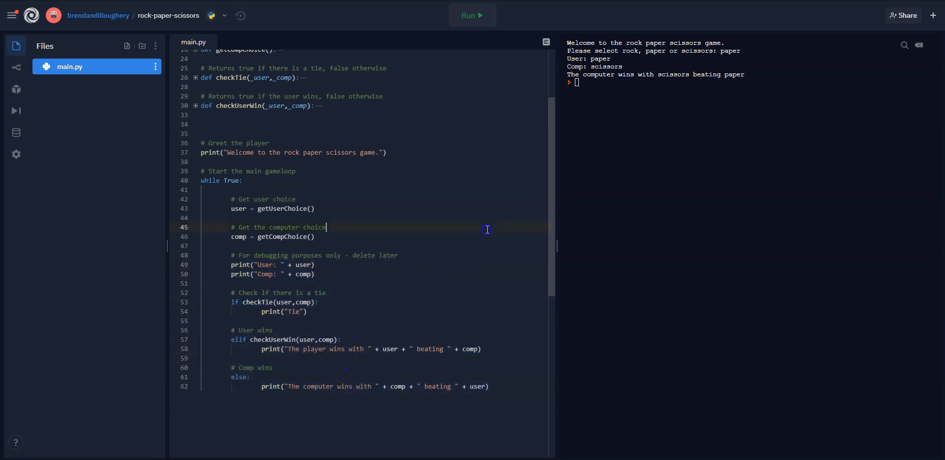
Step: Run the script and play rounds with rock, paper and scissors in the console
{"action": "left_click", "coordinate": [474, 15]}
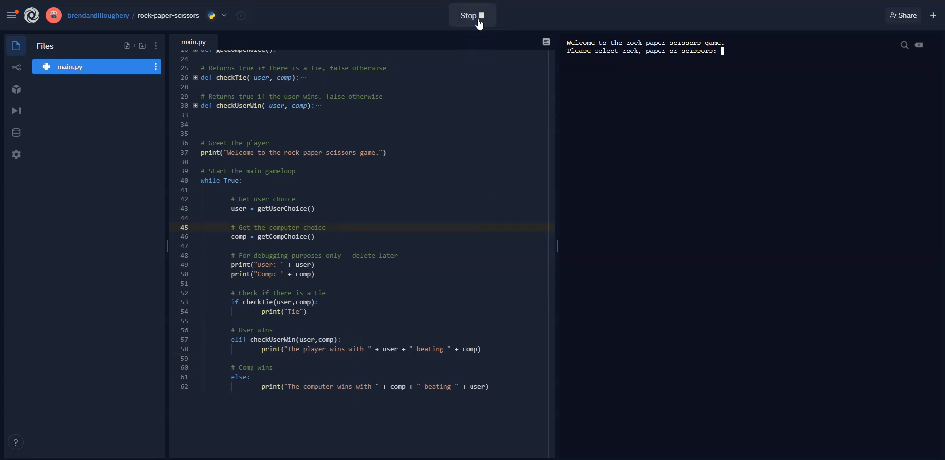
{"action": "type", "text": "rock"}
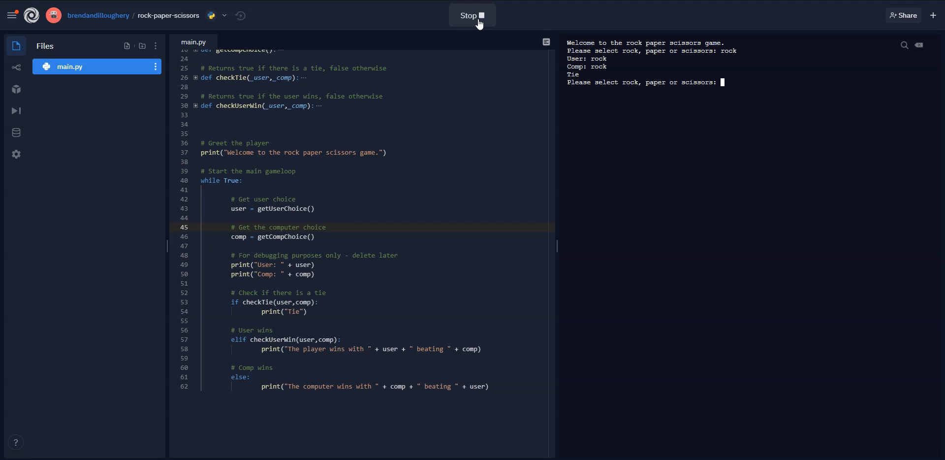
{"action": "type", "text": "paper"}
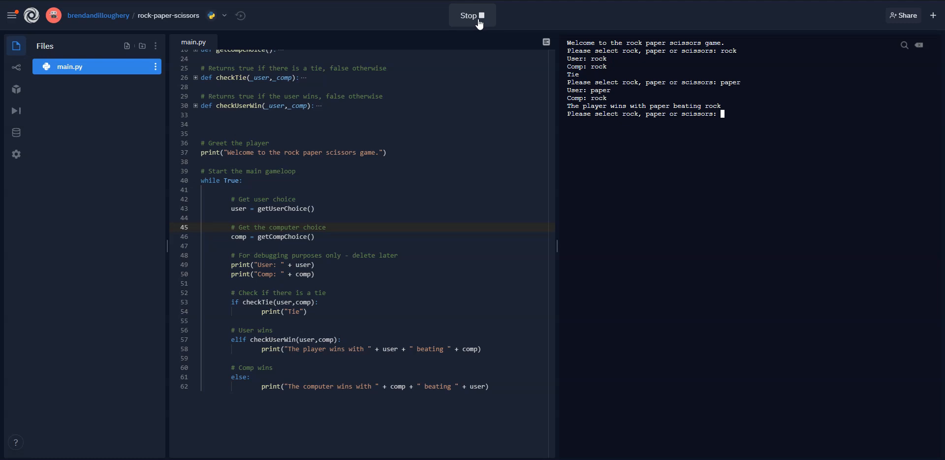
{"action": "type", "text": "scissors"}
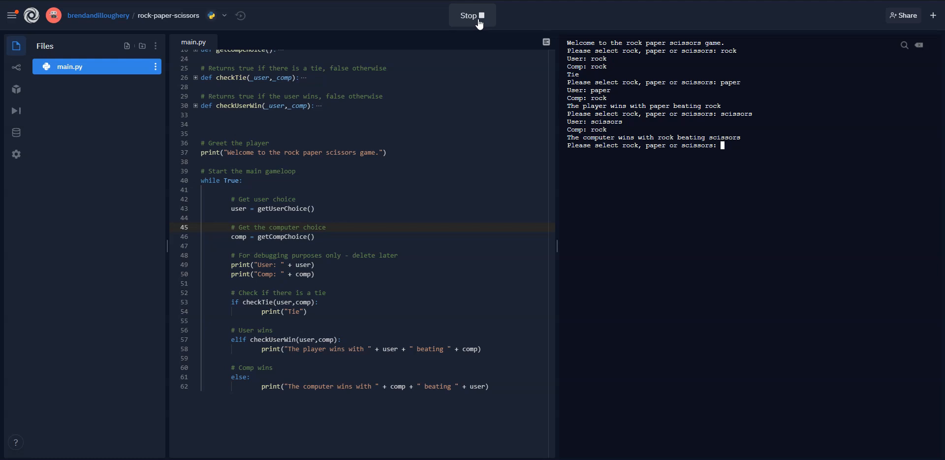
{"action": "mouse_move", "coordinate": [494, 64]}
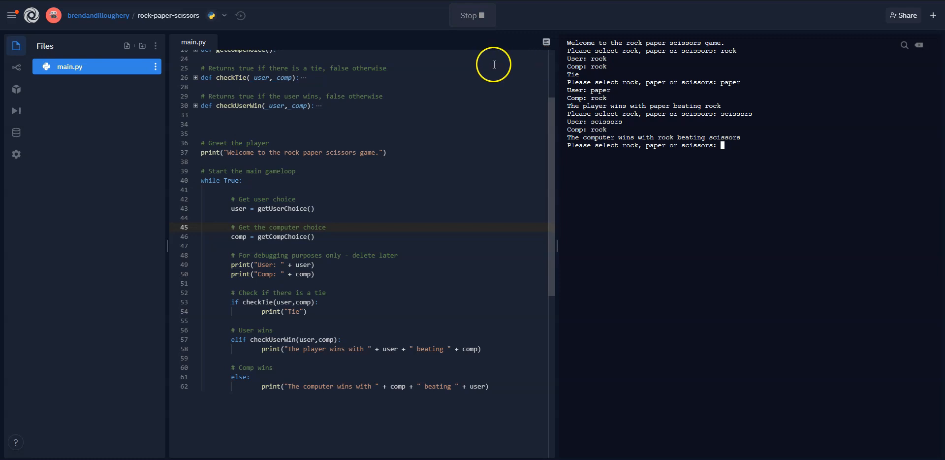
{"action": "mouse_move", "coordinate": [353, 306]}
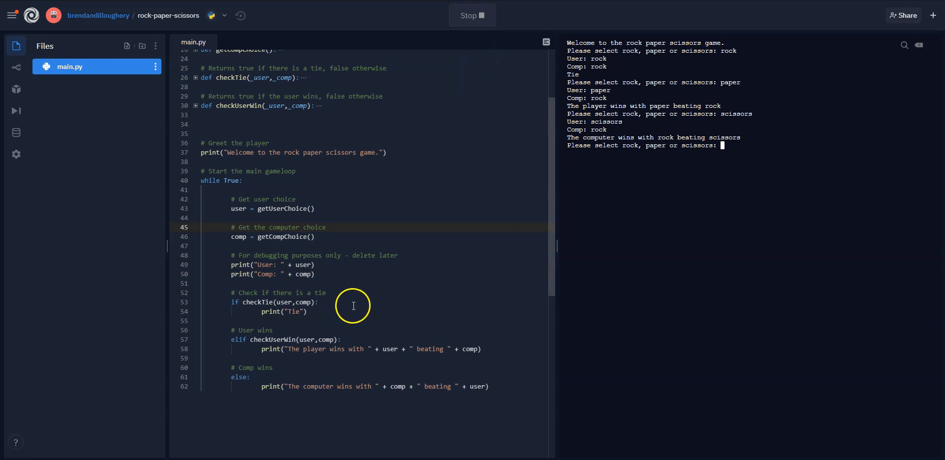
{"action": "mouse_move", "coordinate": [251, 166]}
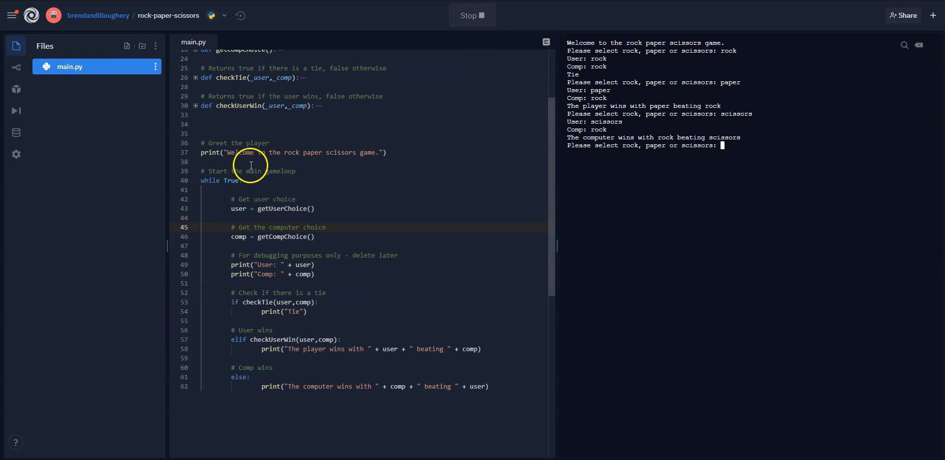